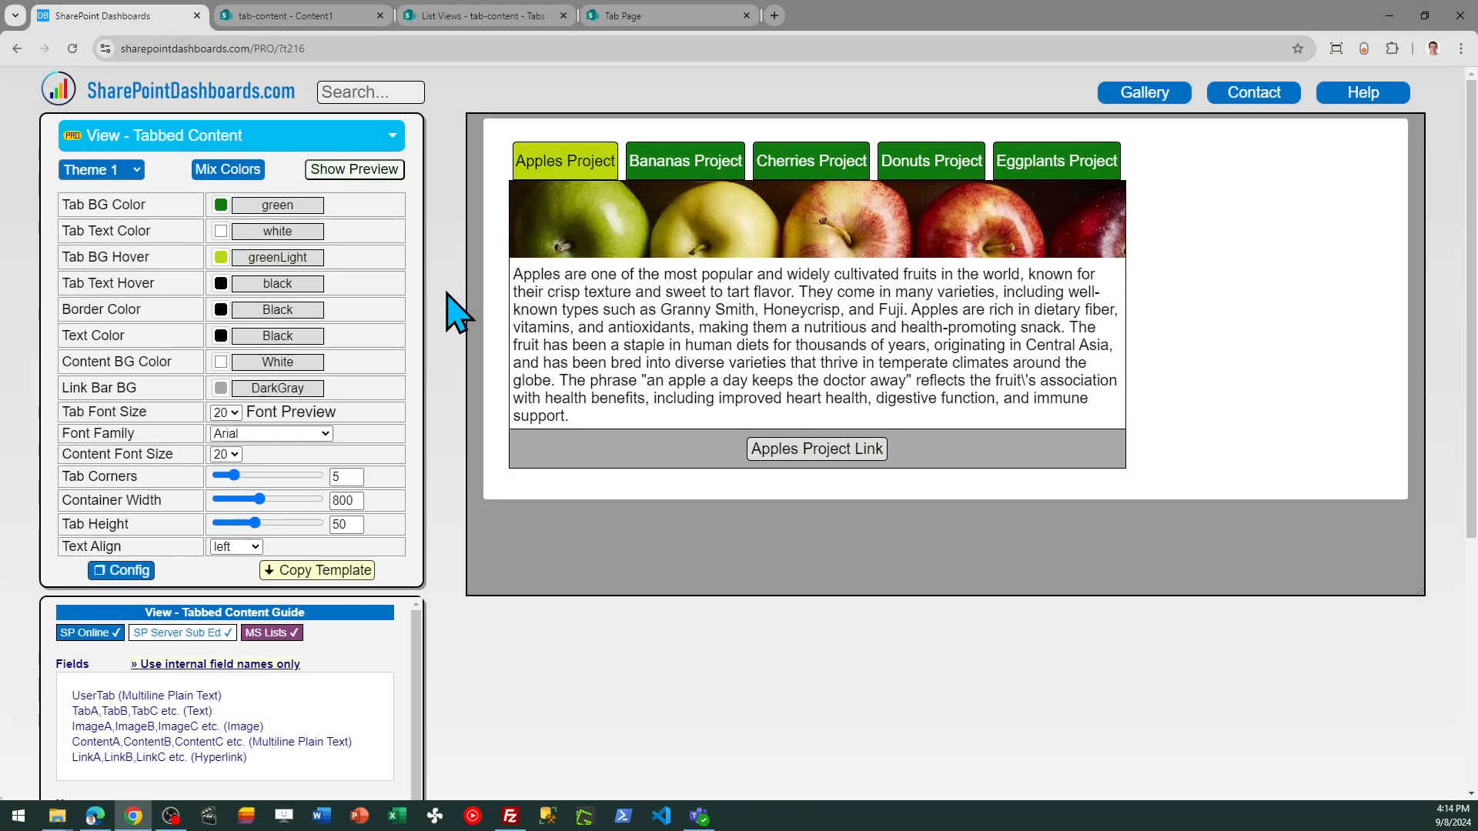
{"action": "mouse_move", "coordinate": [521, 386]}
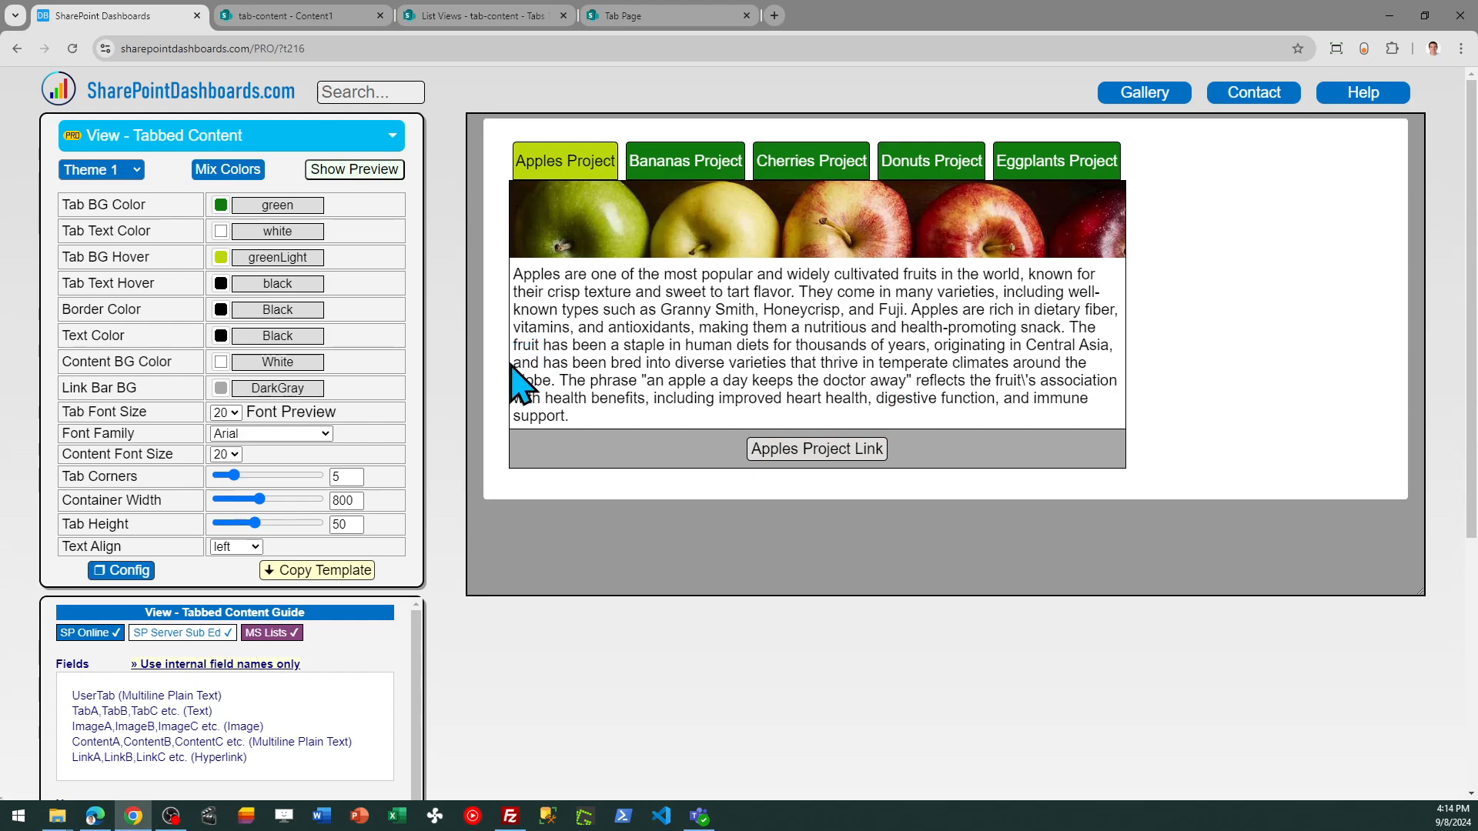
{"action": "mouse_move", "coordinate": [495, 311]}
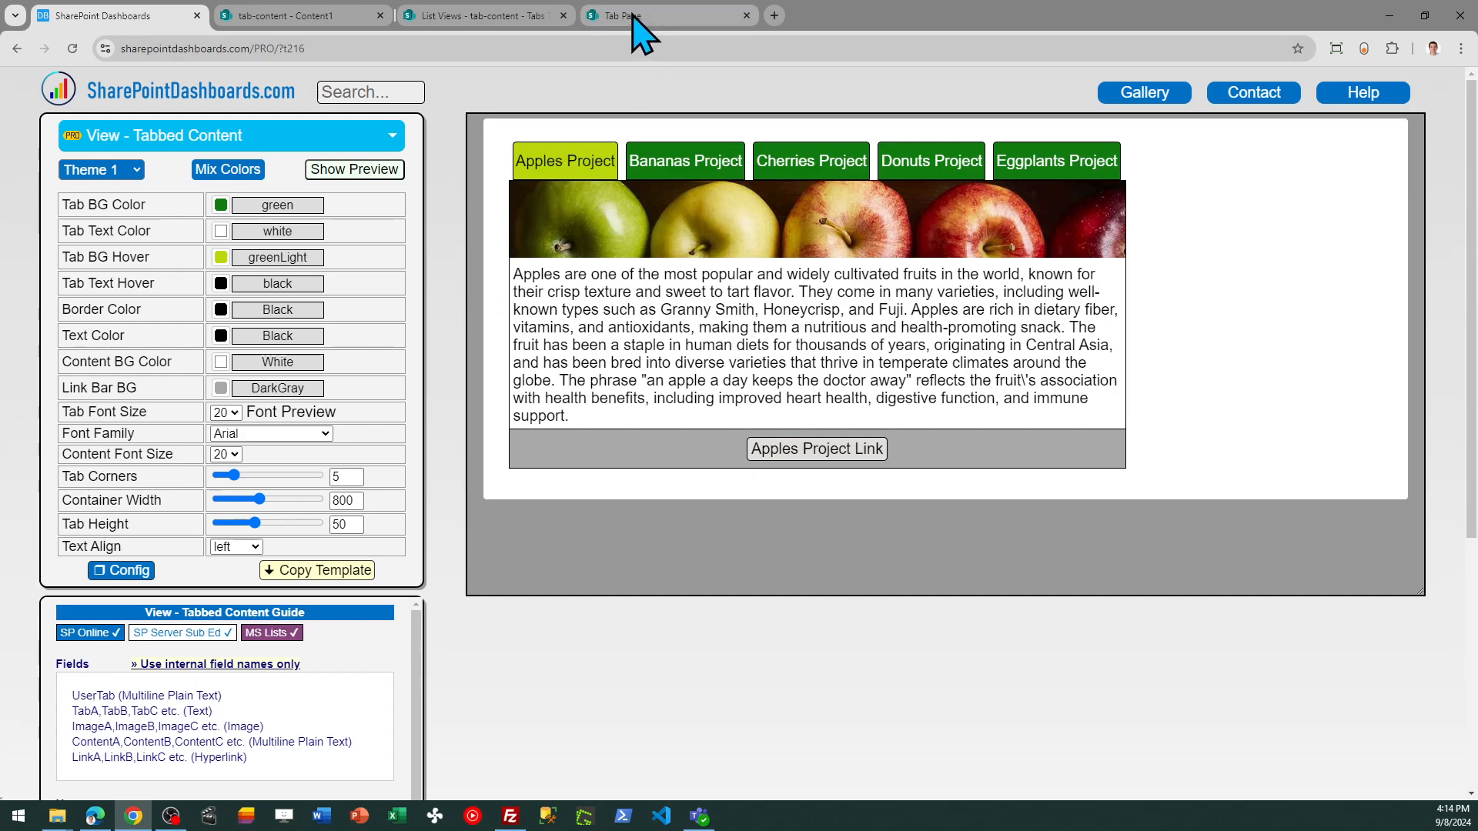
On the Tab Page, cycle through the Bananas, Donuts, Eggplant and Apples Project tabs.
{"action": "left_click", "coordinate": [659, 16]}
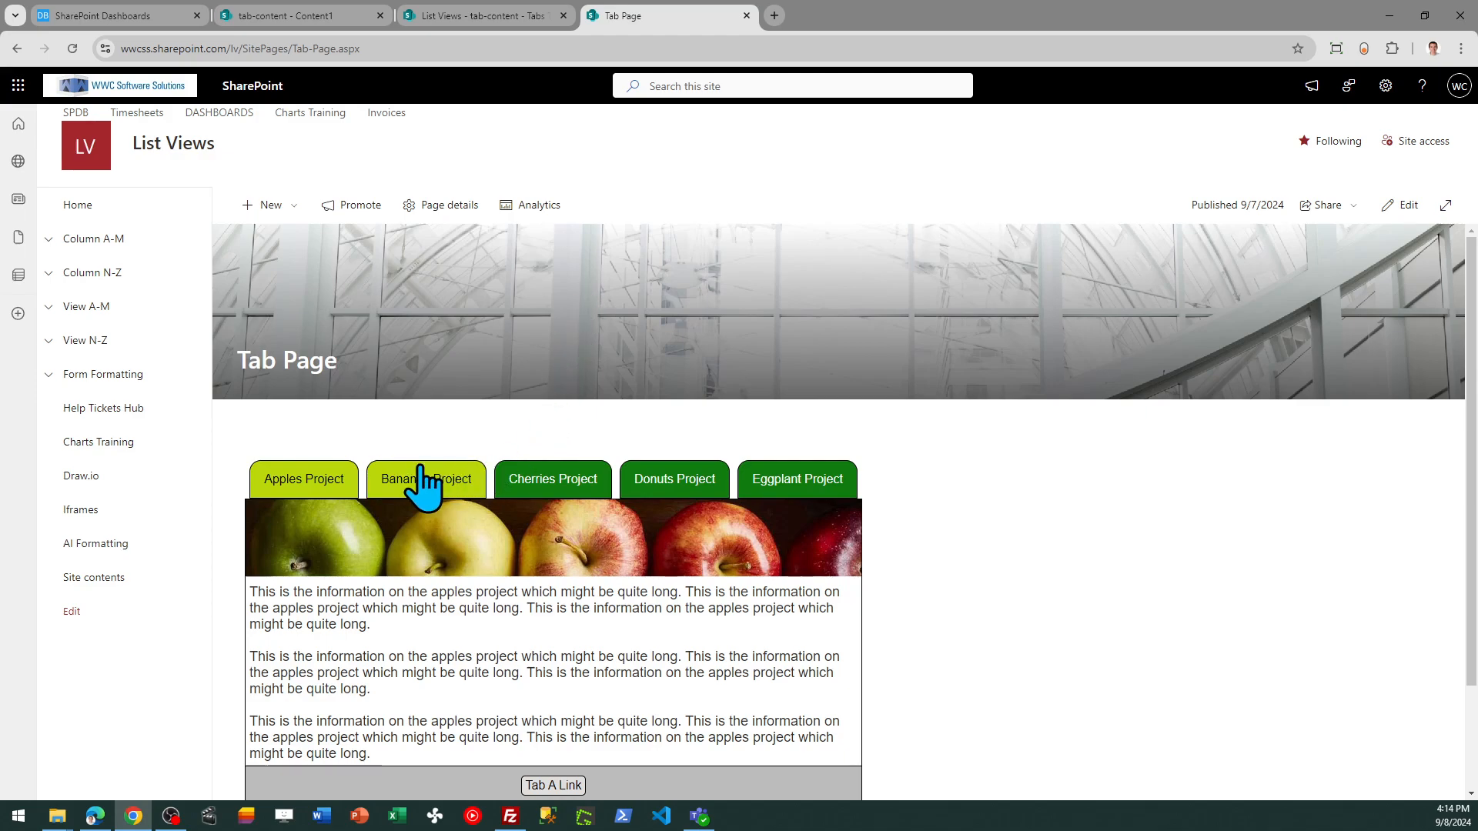
{"action": "left_click", "coordinate": [426, 479]}
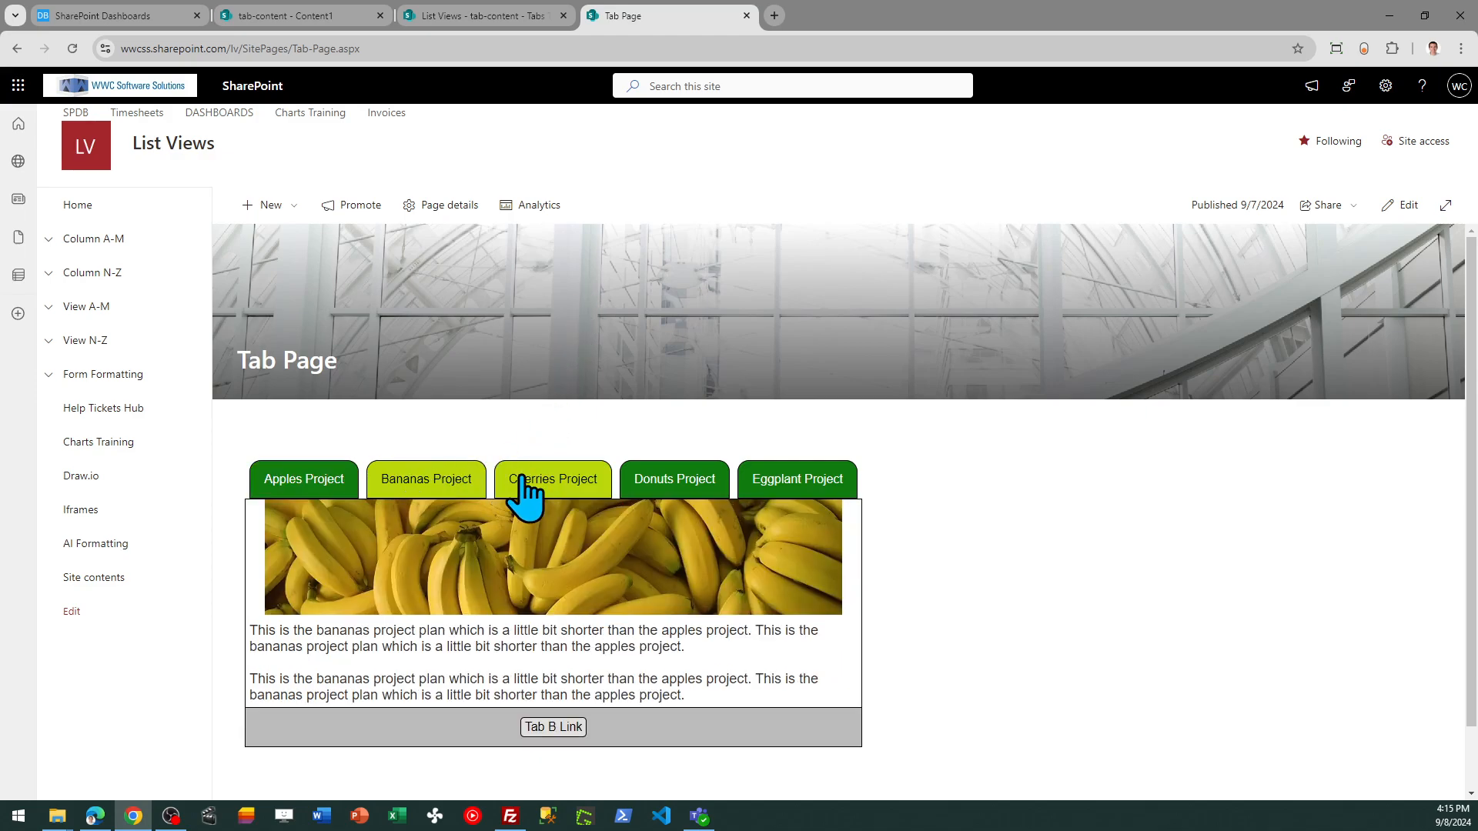
{"action": "left_click", "coordinate": [674, 479]}
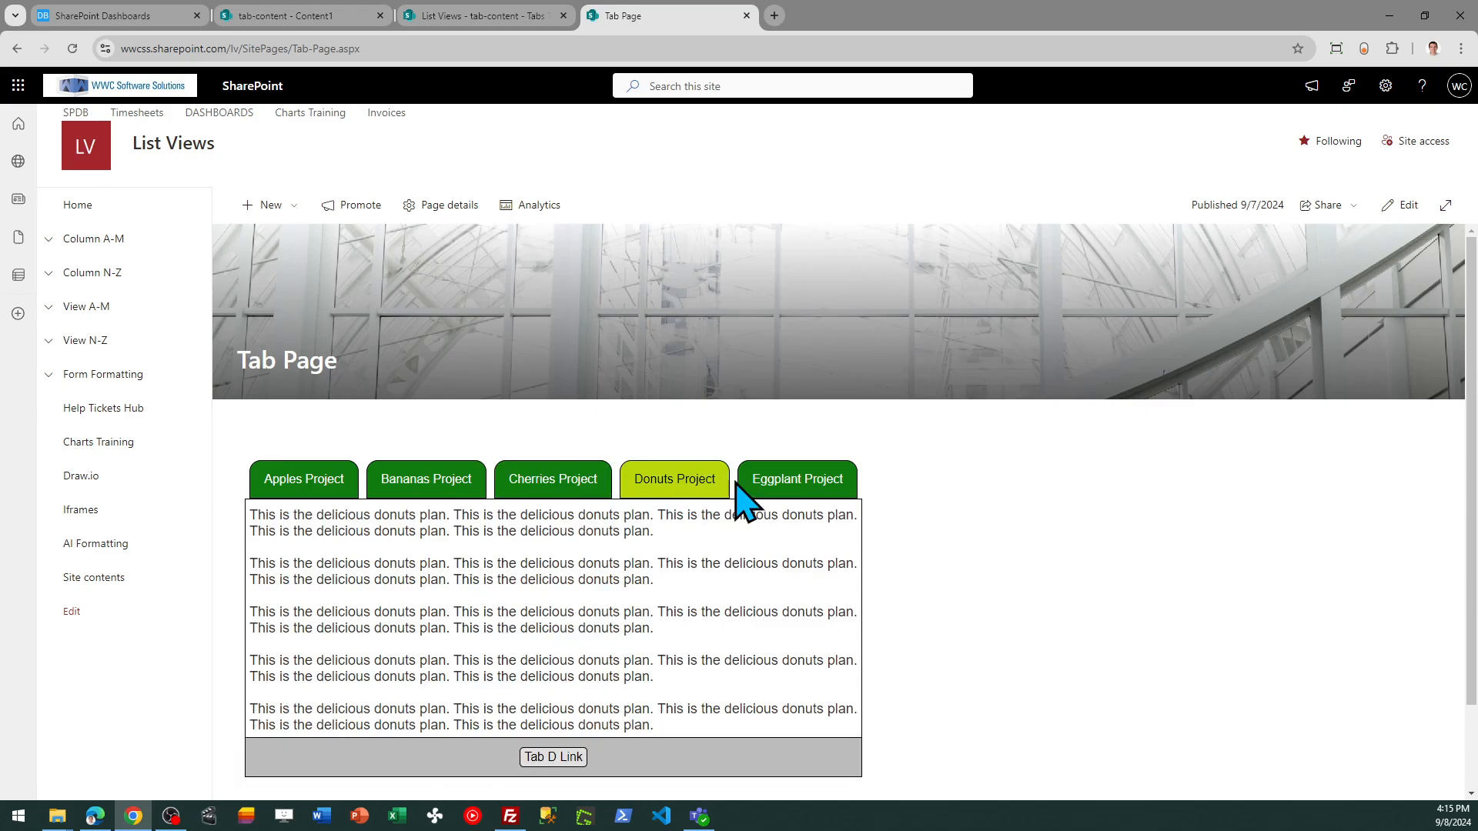
{"action": "left_click", "coordinate": [303, 479]}
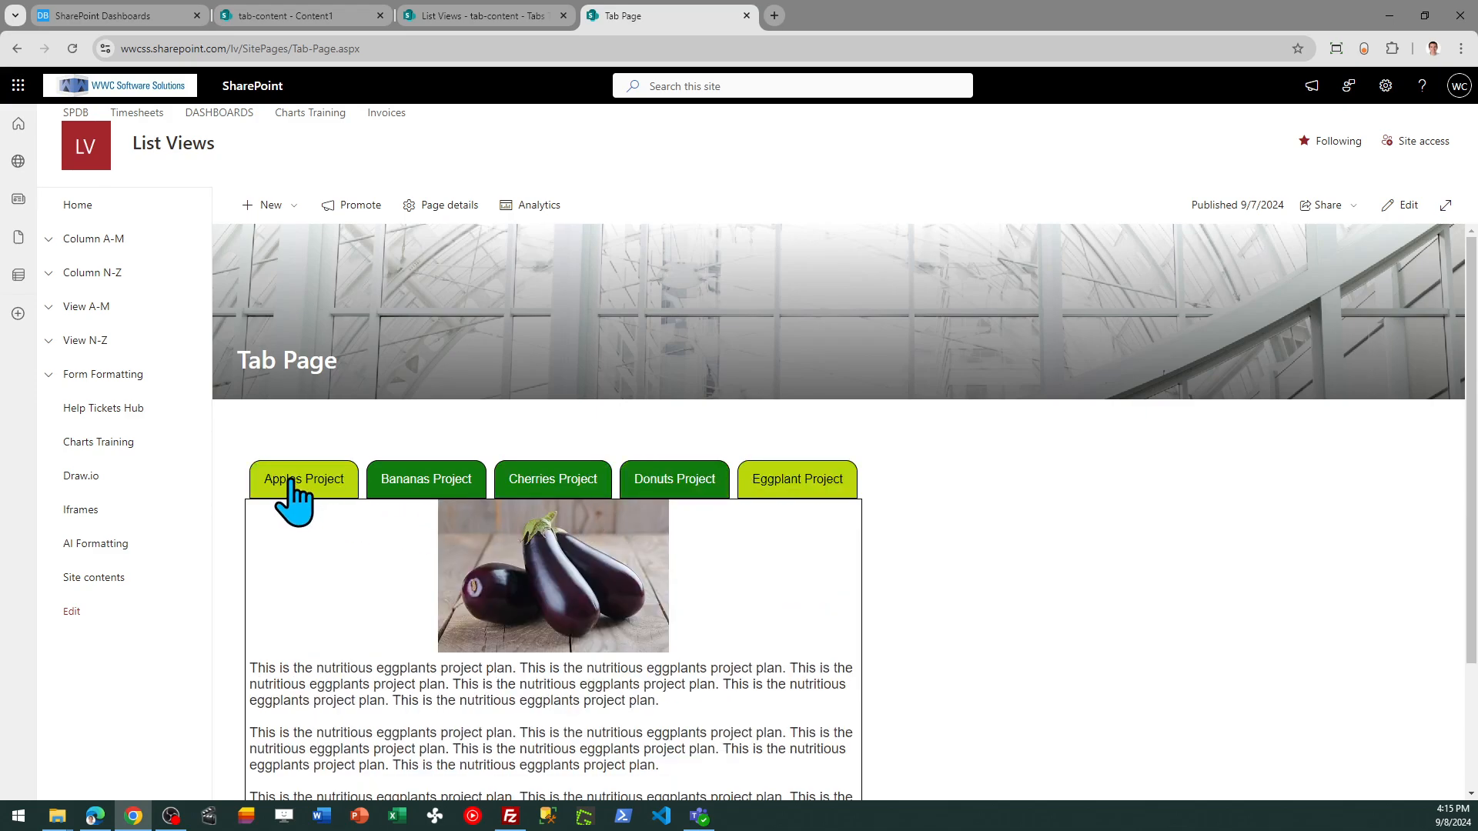
{"action": "left_click", "coordinate": [303, 479]}
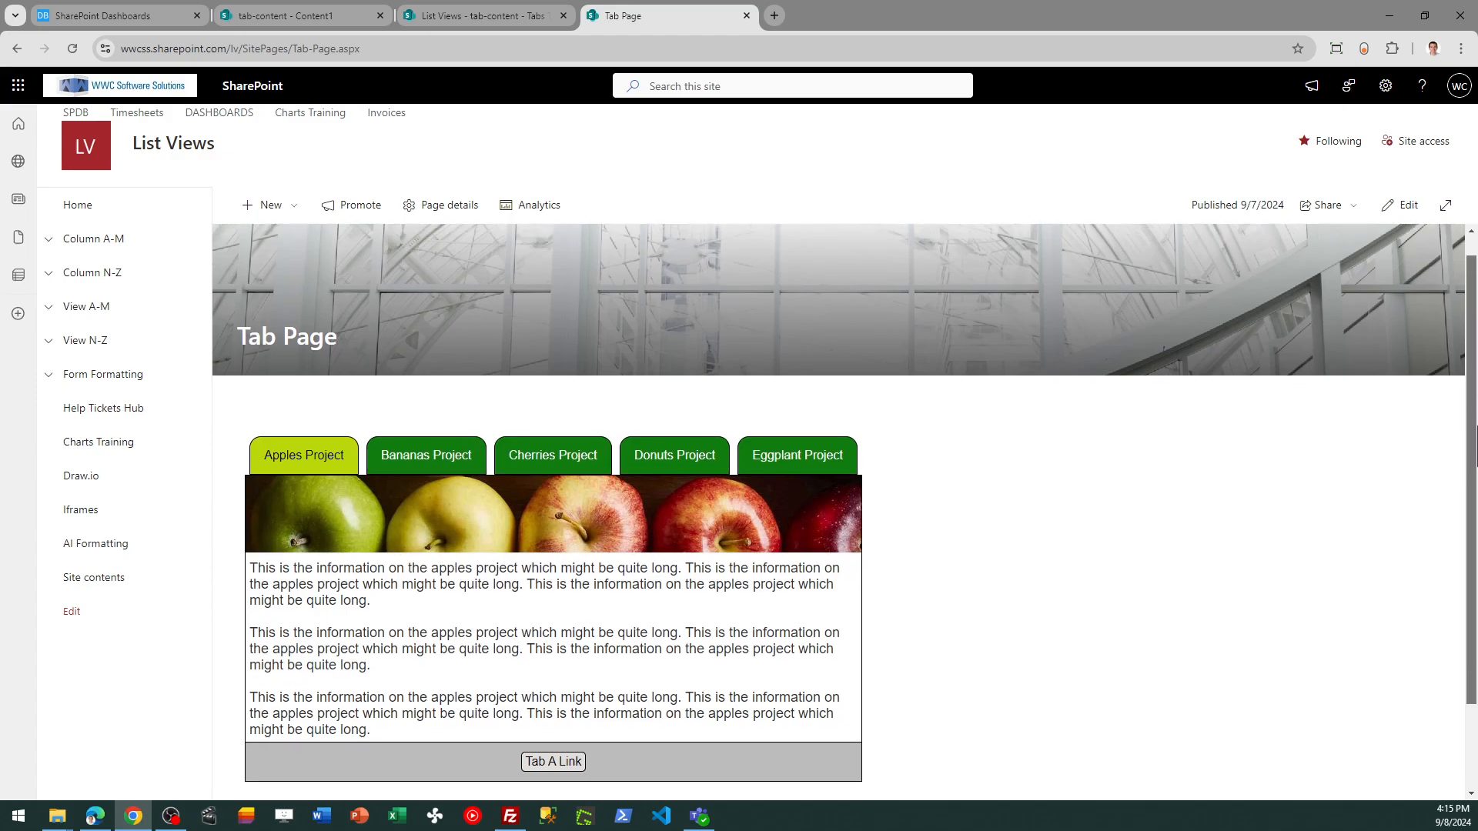
{"action": "scroll", "scroll_direction": "down", "scroll_amount": 3}
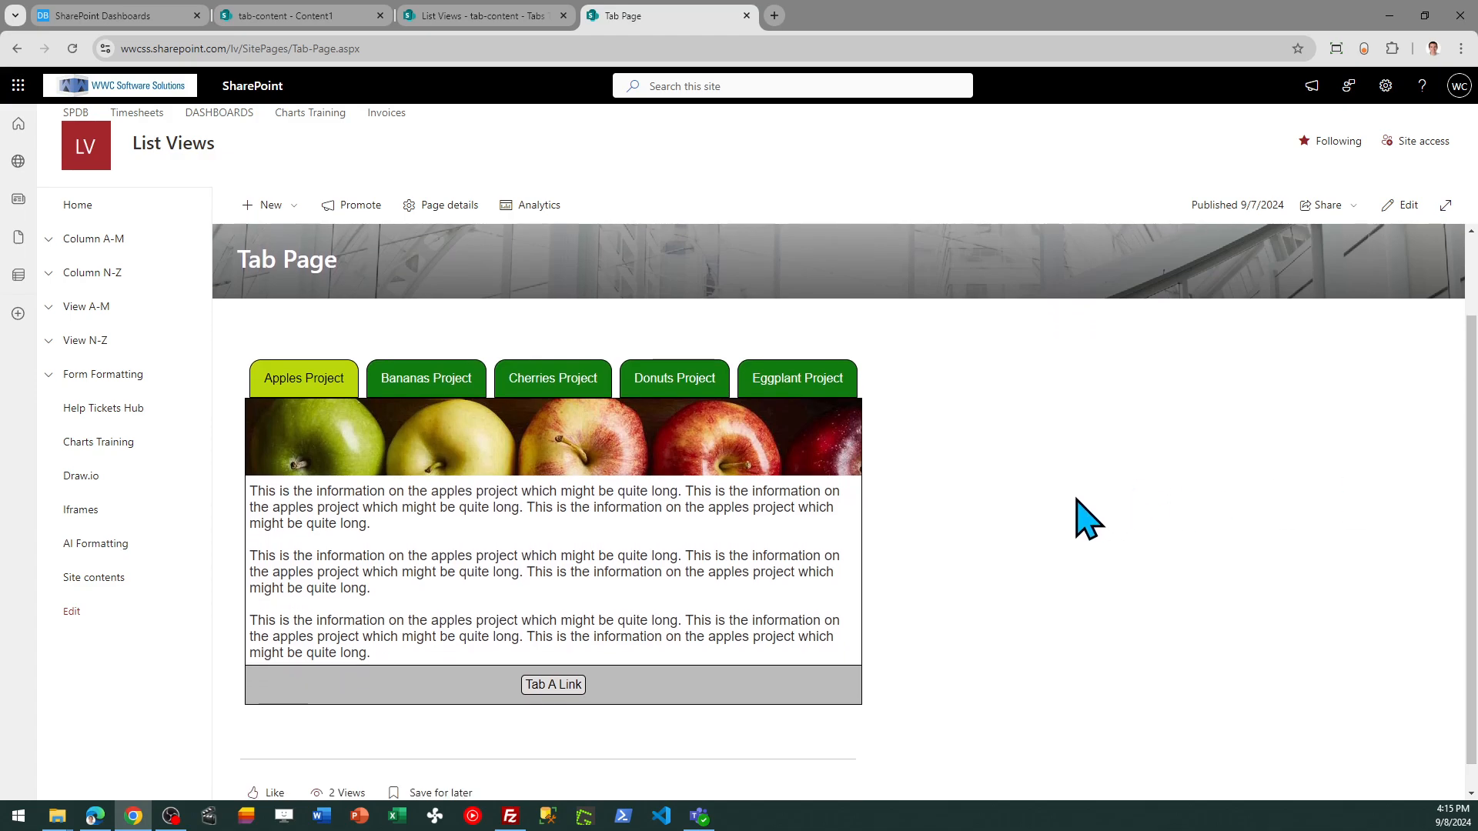
{"action": "mouse_move", "coordinate": [925, 611]}
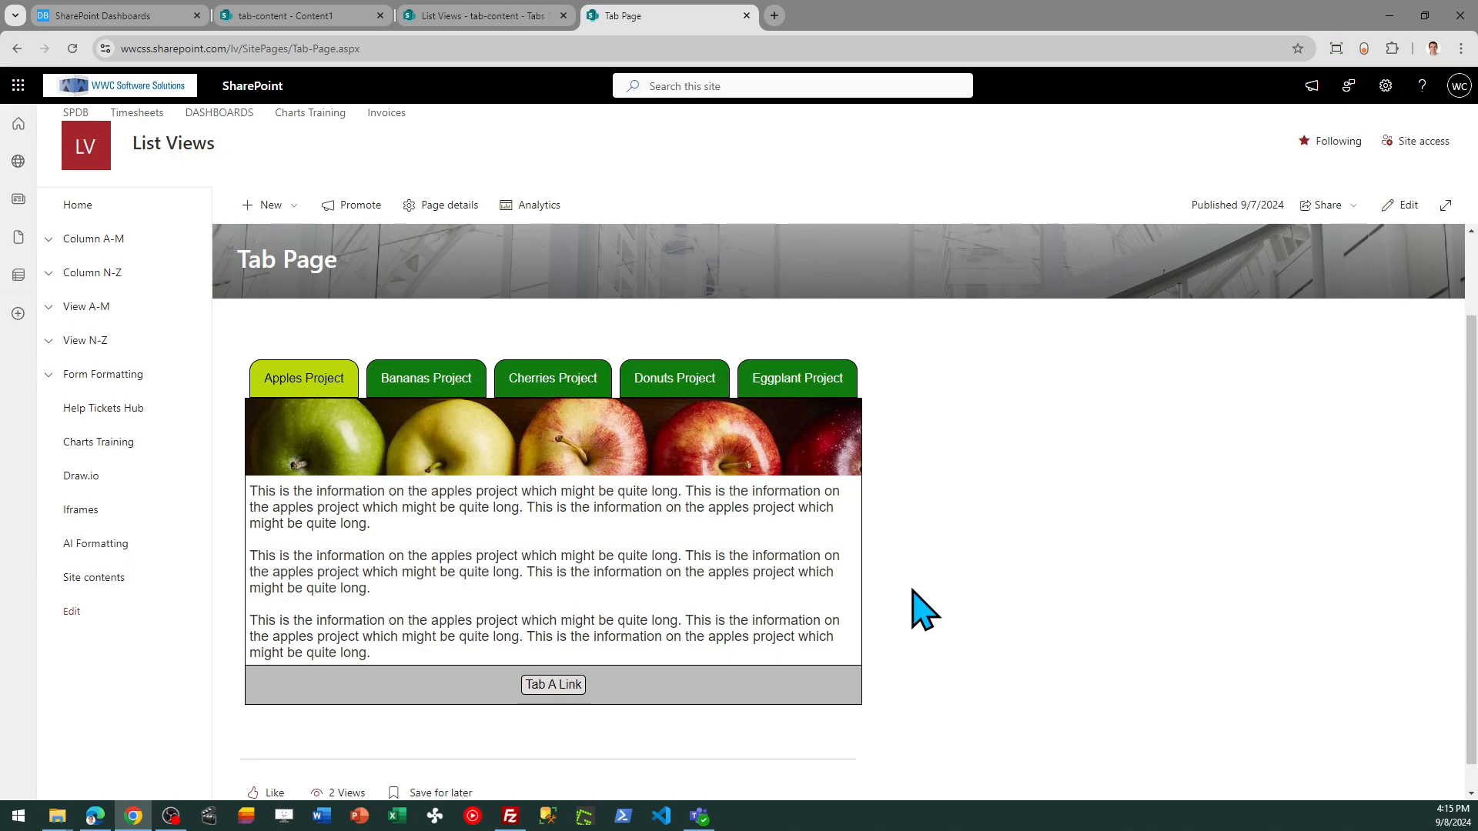
{"action": "mouse_move", "coordinate": [553, 685]}
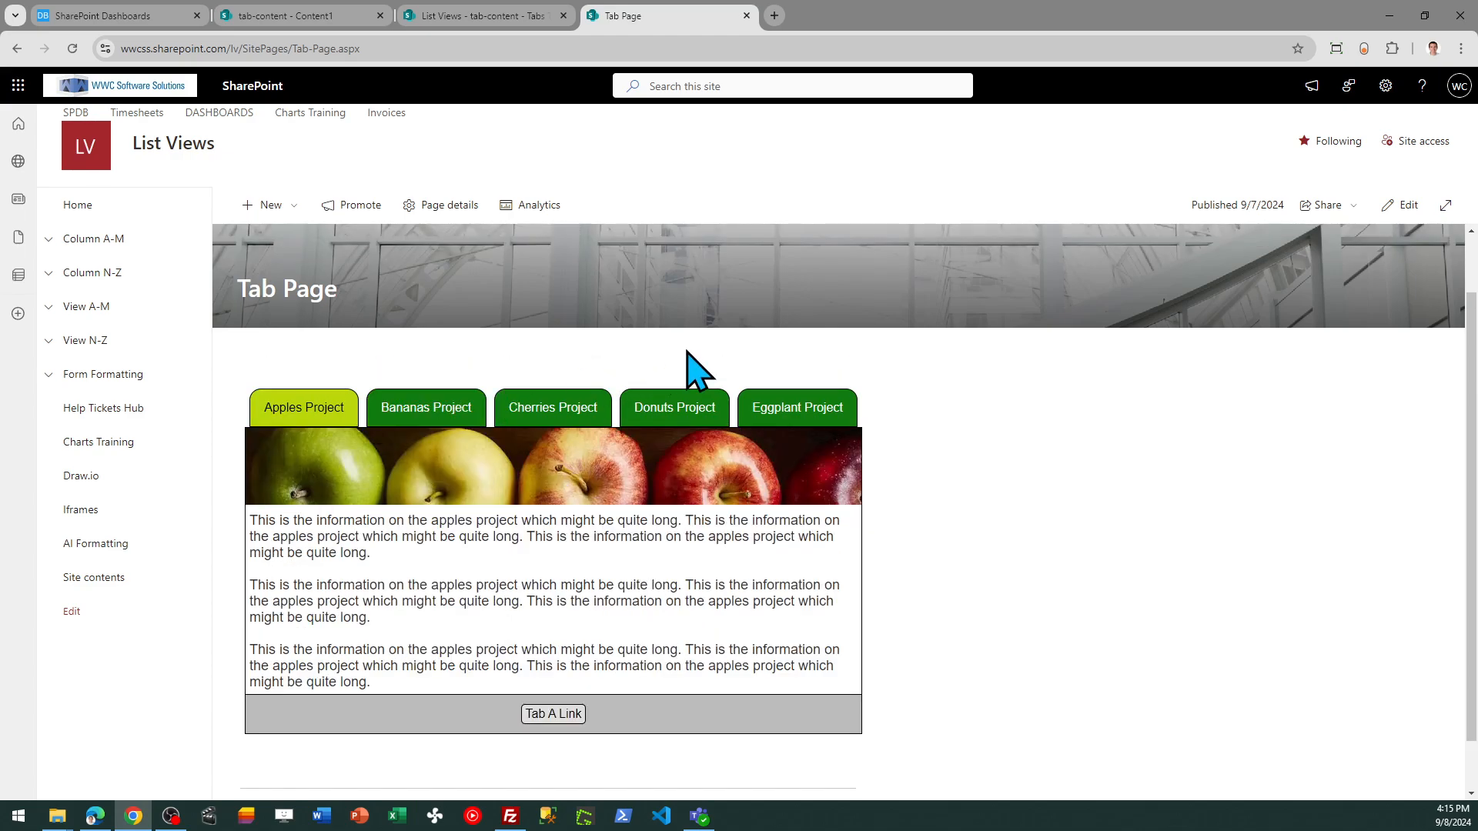
Preview the tabbed content in Theme 2 and Theme 3, then return to Theme 1.
{"action": "left_click", "coordinate": [114, 16]}
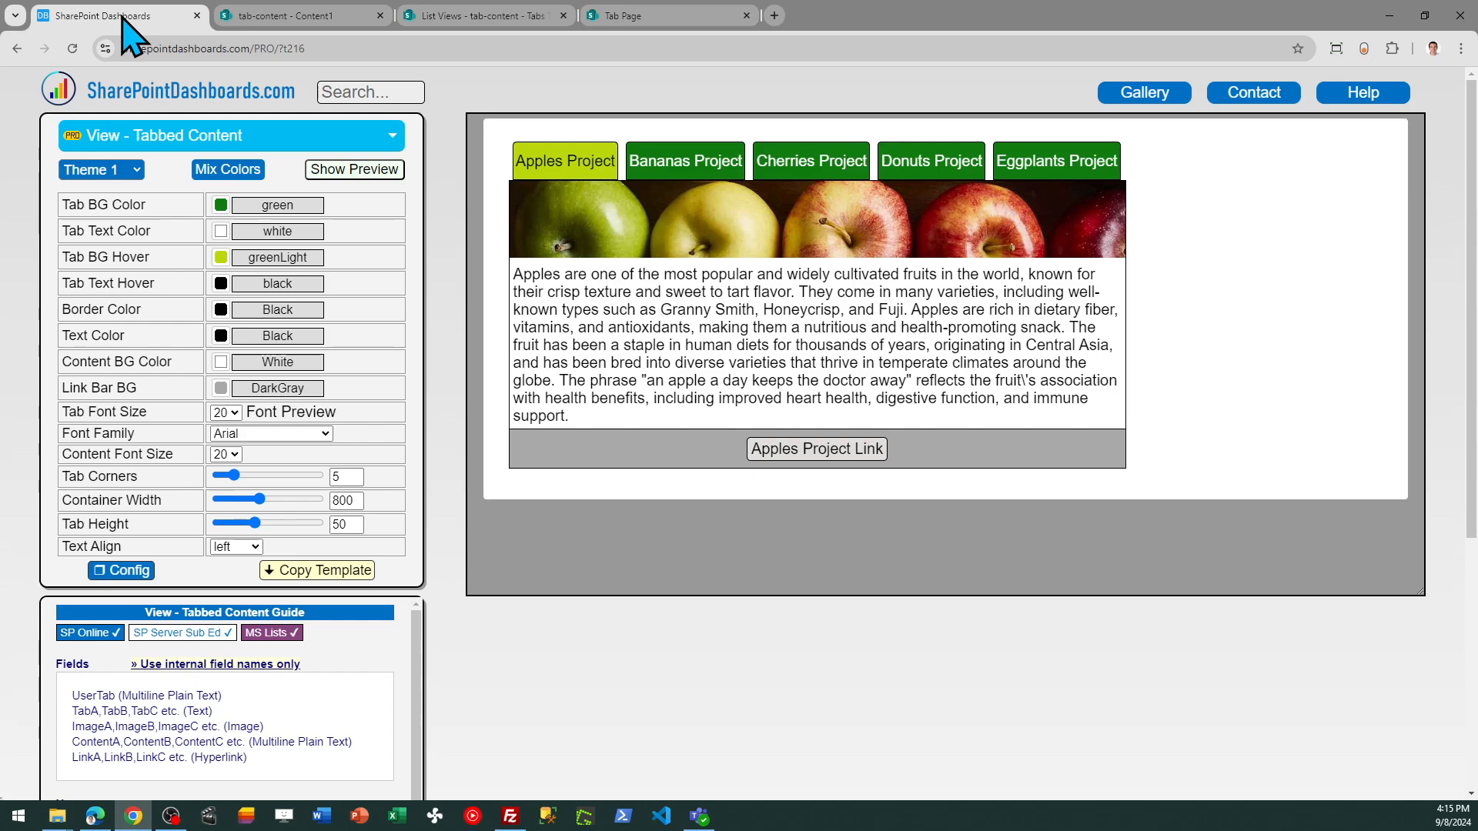
{"action": "mouse_move", "coordinate": [726, 626]}
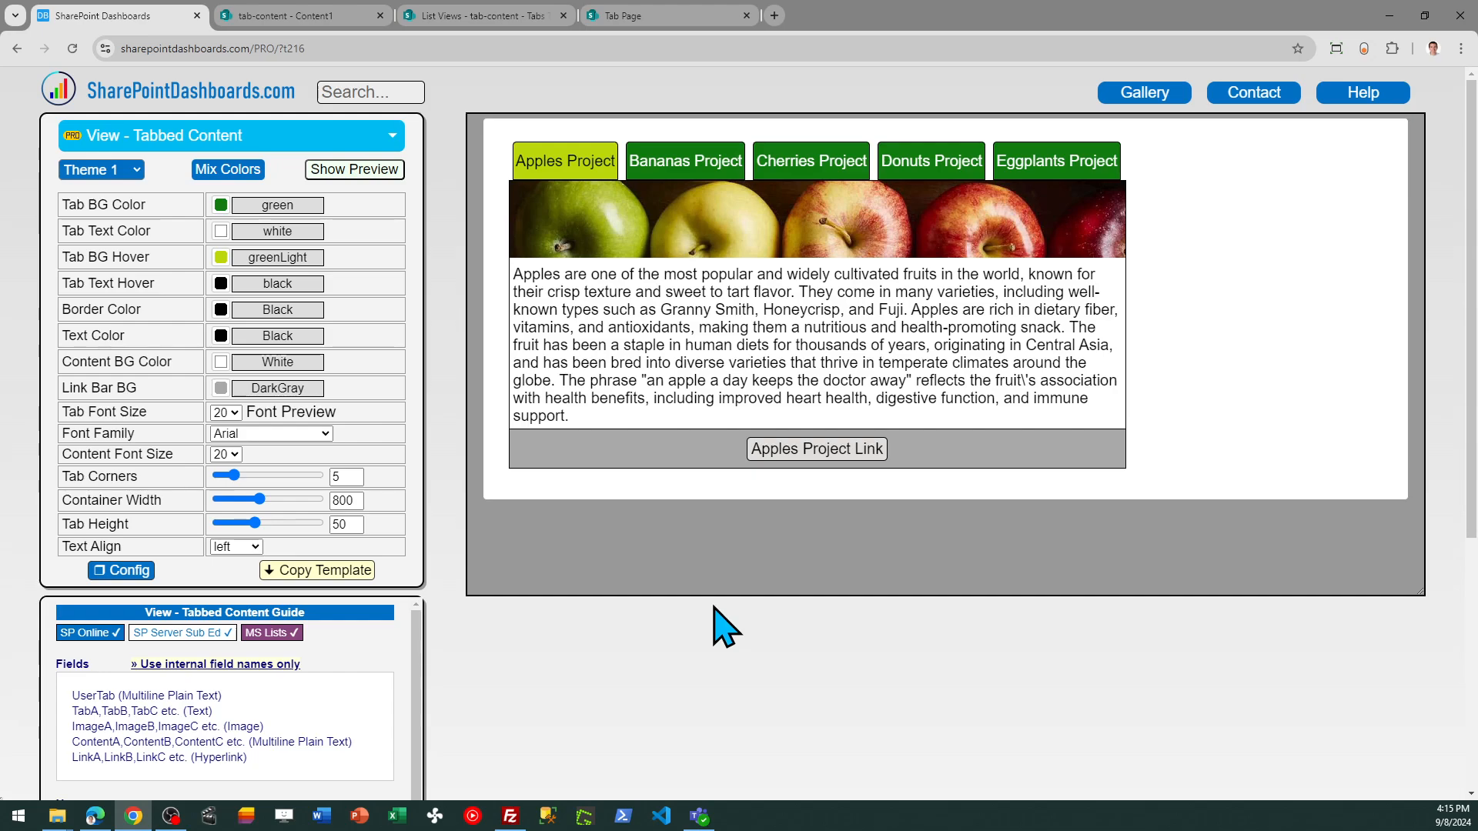
{"action": "mouse_move", "coordinate": [297, 340]}
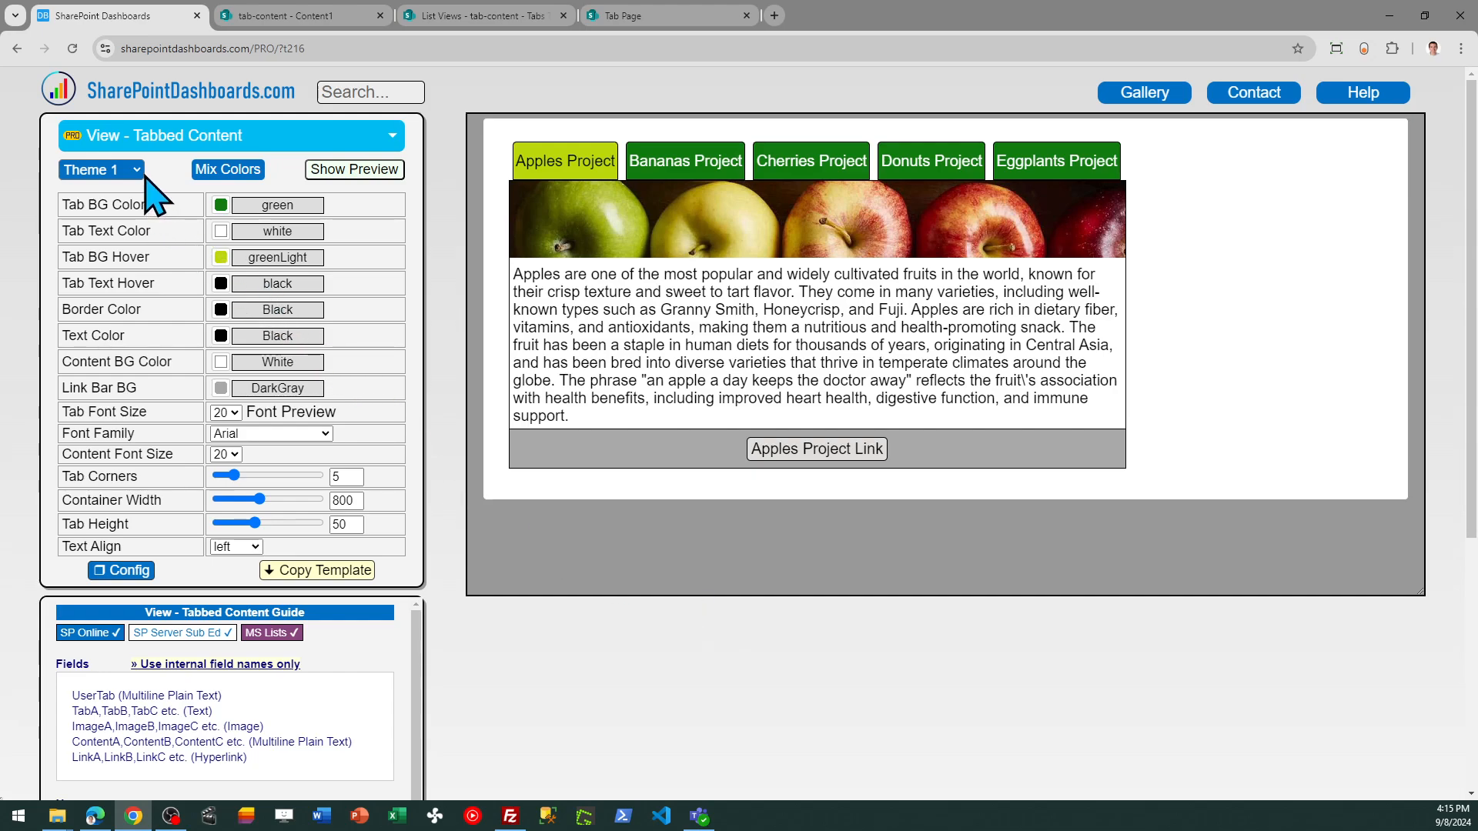
{"action": "left_click", "coordinate": [137, 170]}
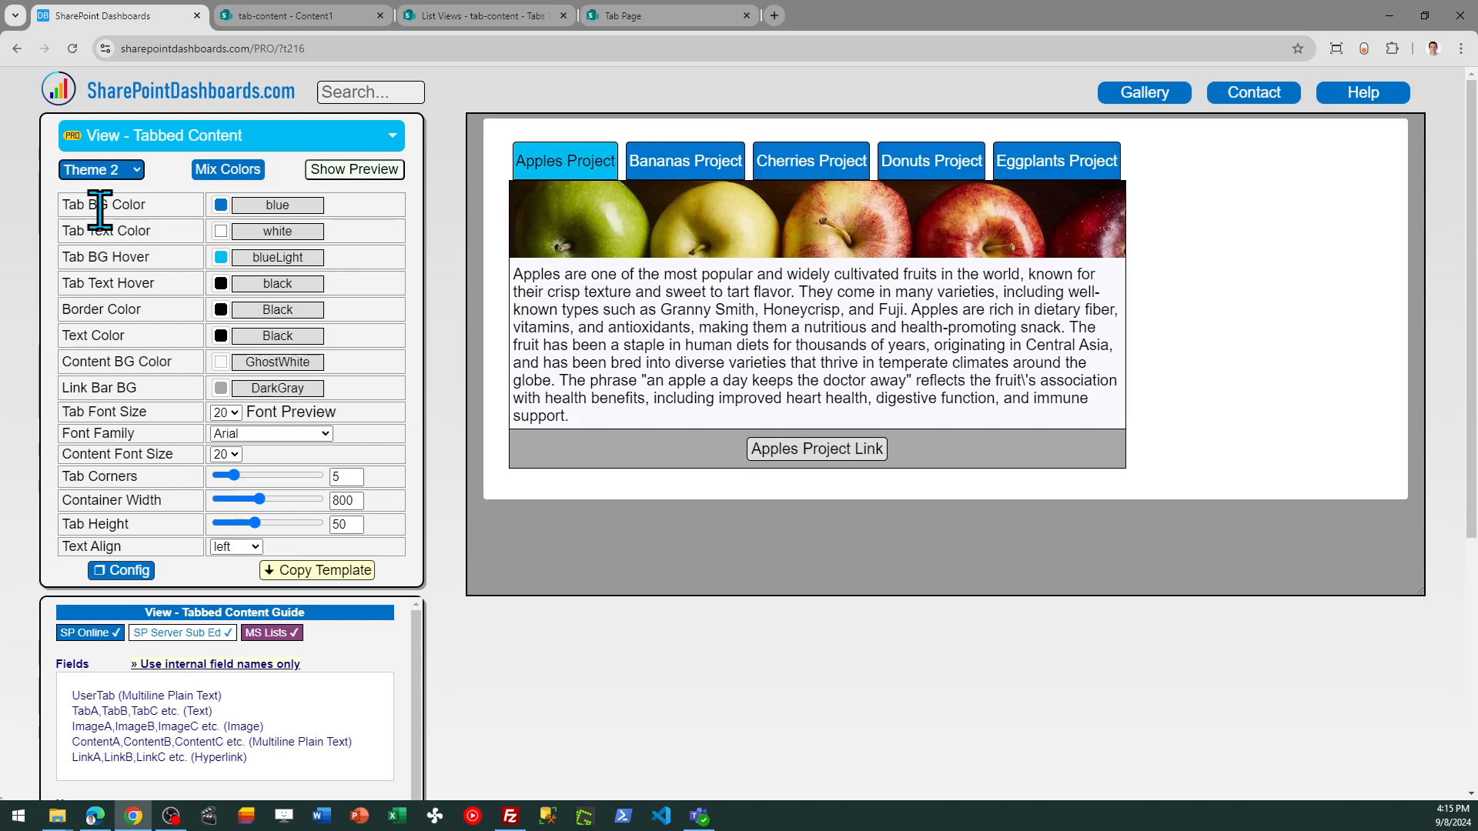
{"action": "left_click", "coordinate": [100, 170]}
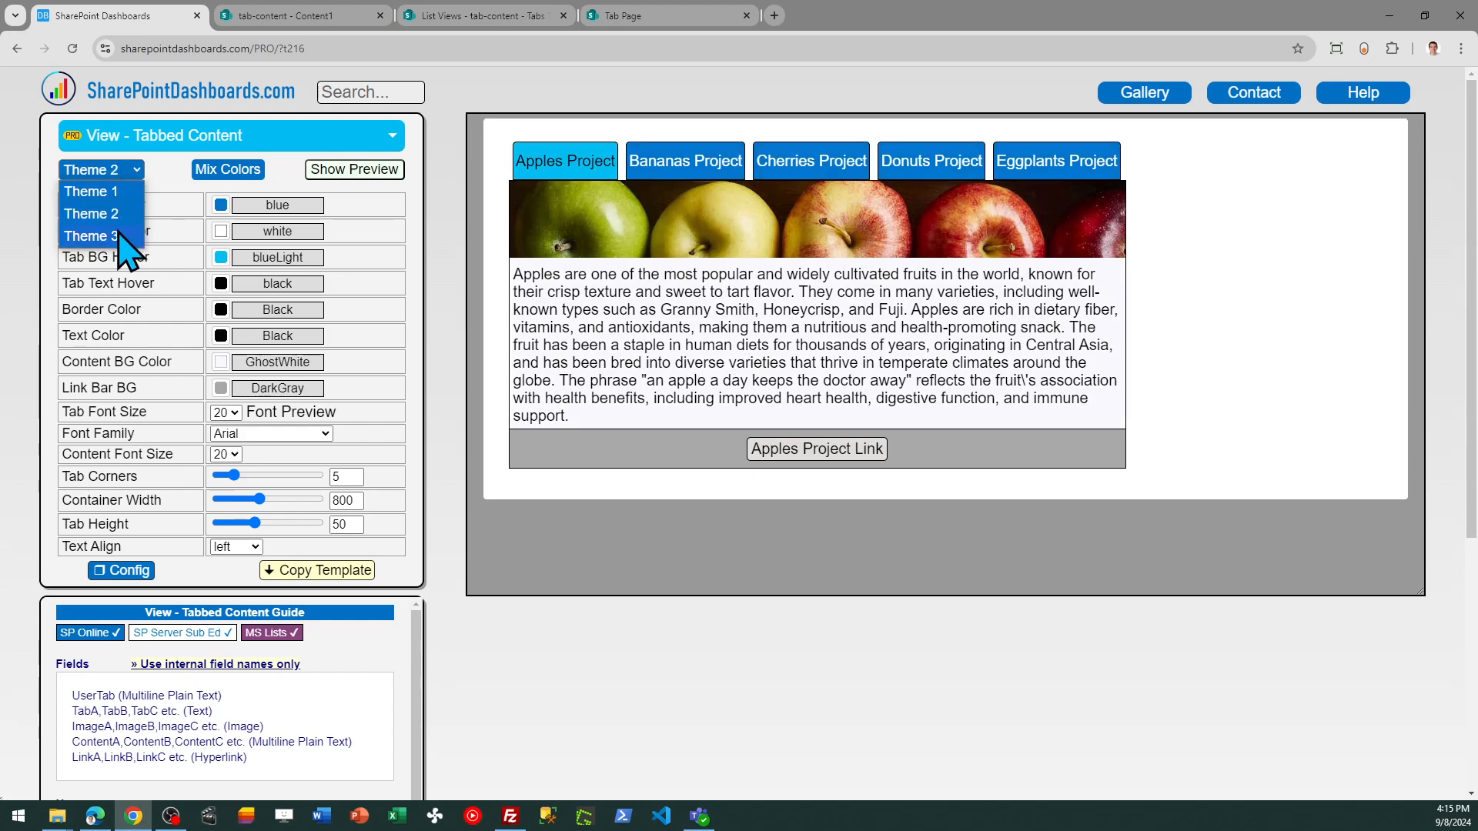
{"action": "left_click", "coordinate": [91, 236]}
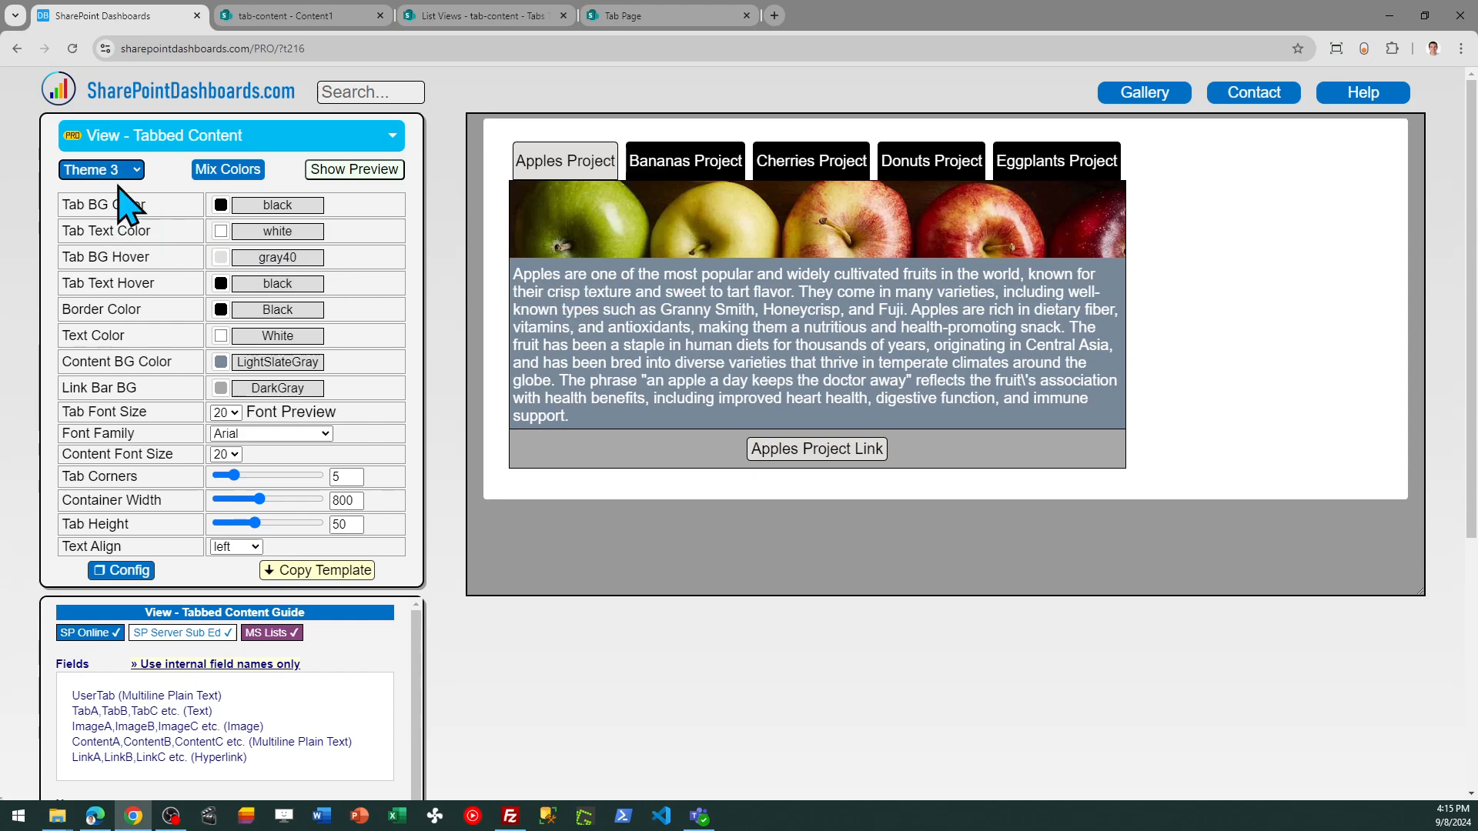
{"action": "left_click", "coordinate": [101, 169]}
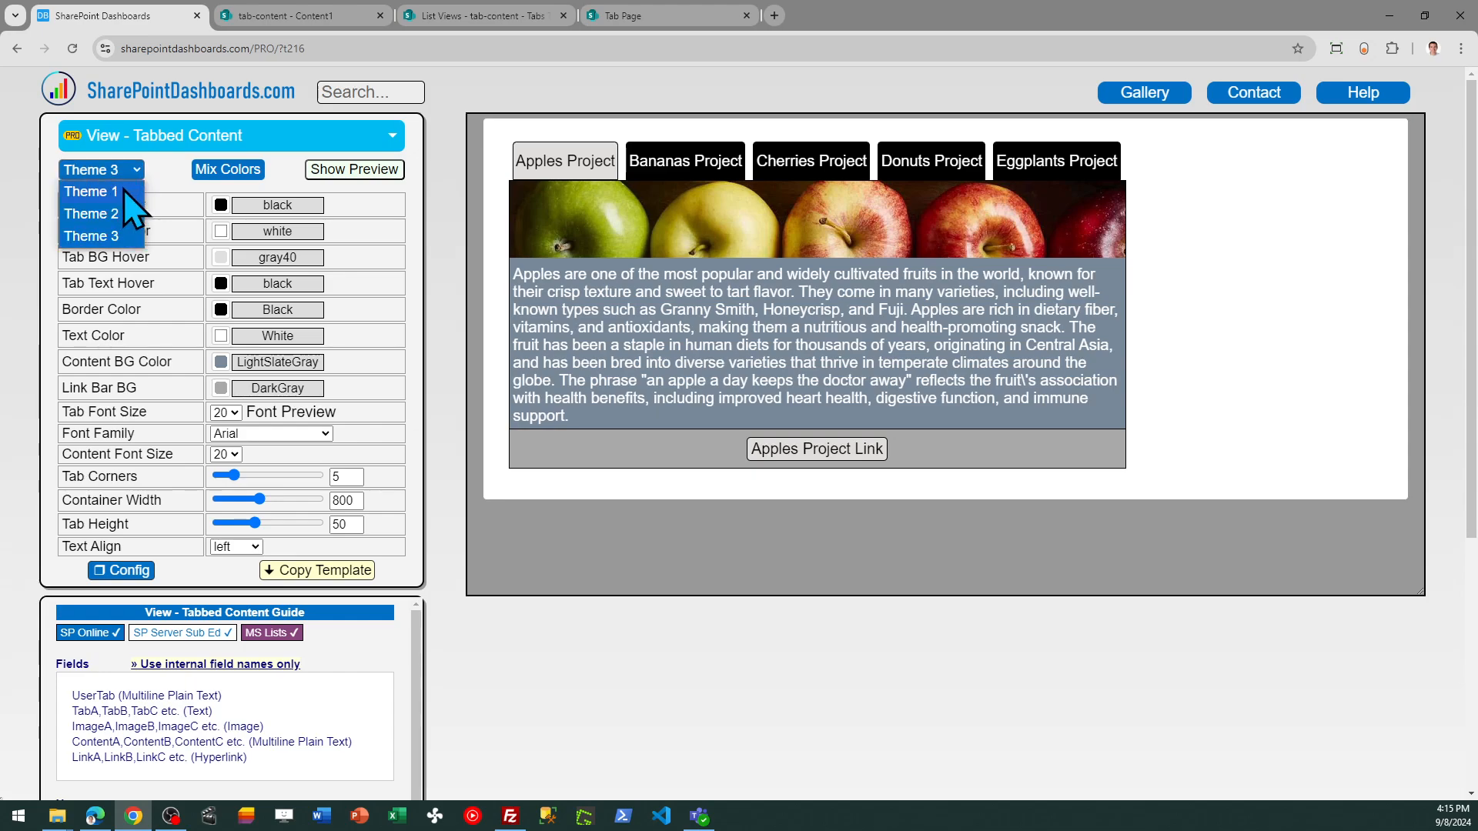
{"action": "left_click", "coordinate": [90, 192]}
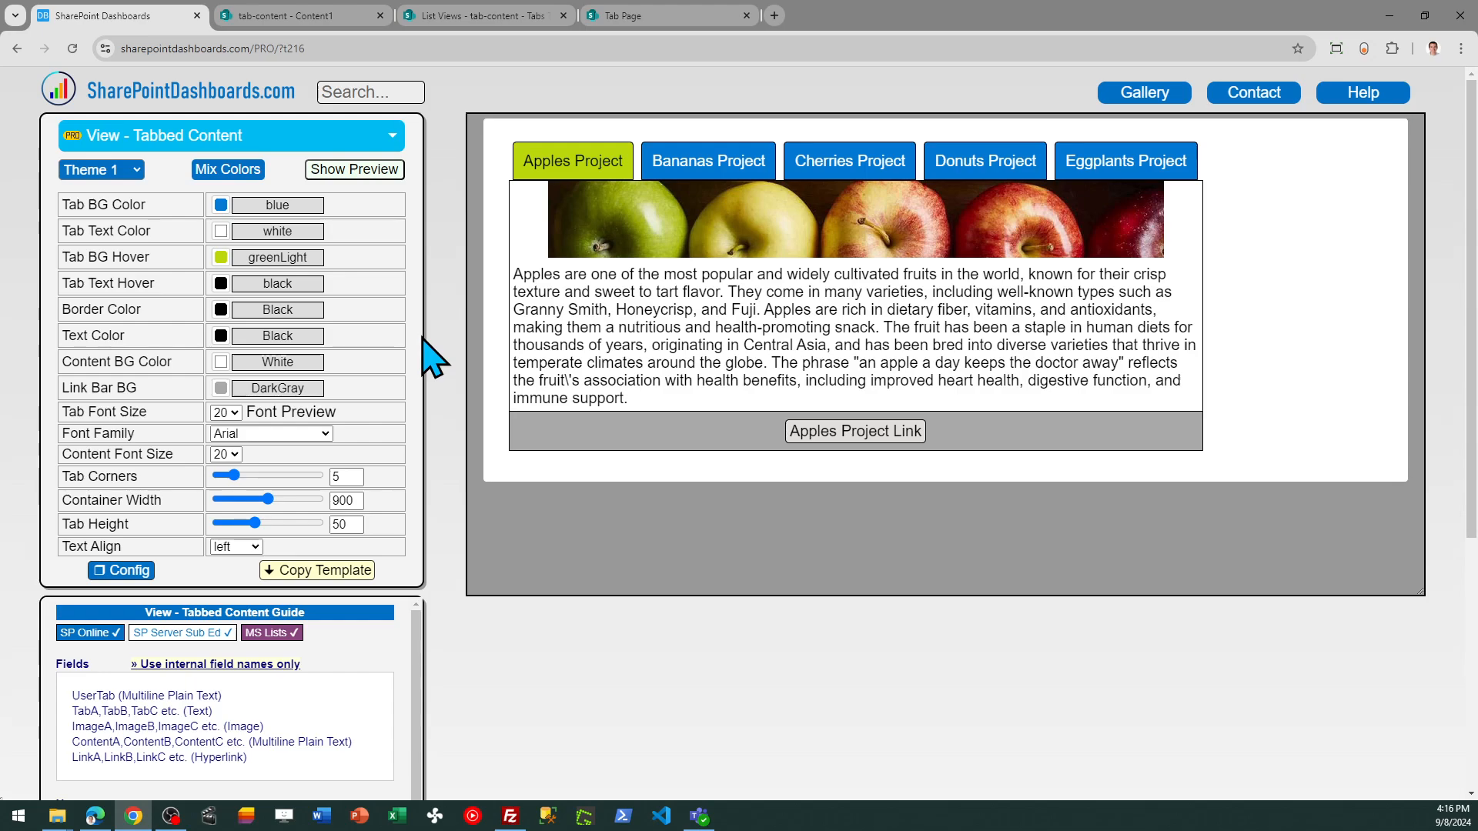
{"action": "mouse_move", "coordinate": [1289, 545]}
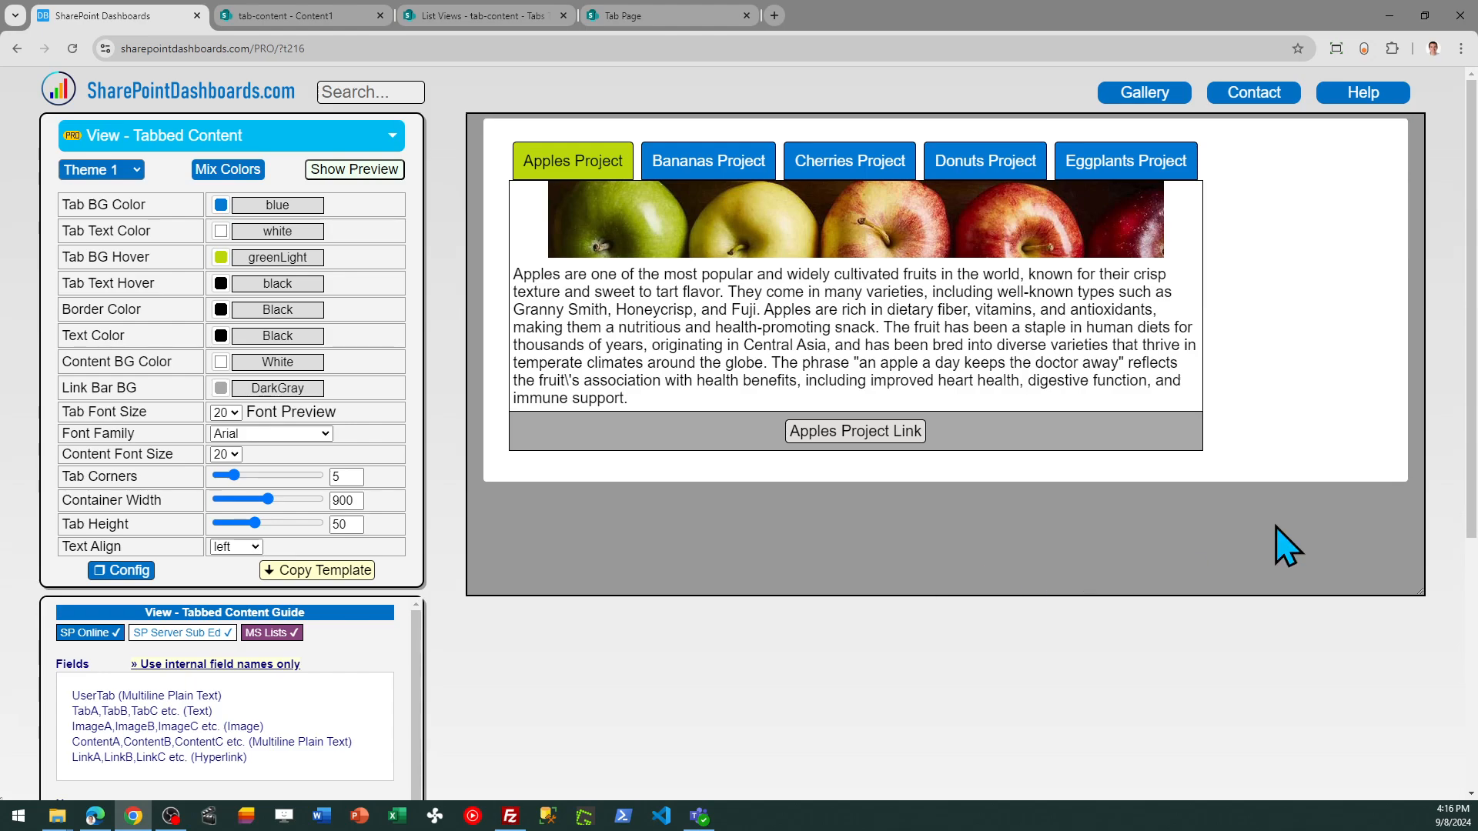
{"action": "scroll", "scroll_direction": "down", "scroll_amount": 3}
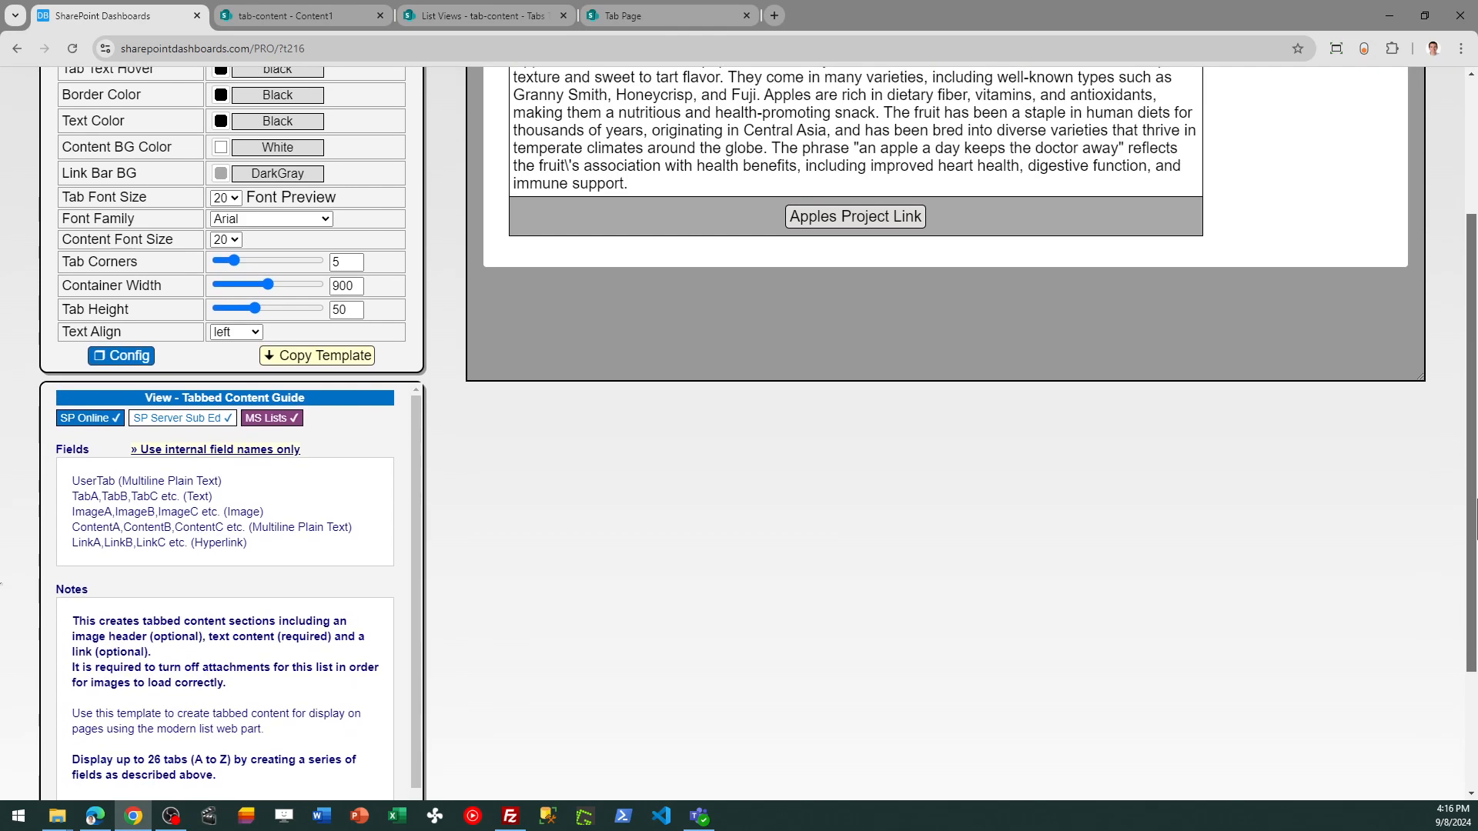
{"action": "scroll", "scroll_direction": "down", "scroll_amount": 3}
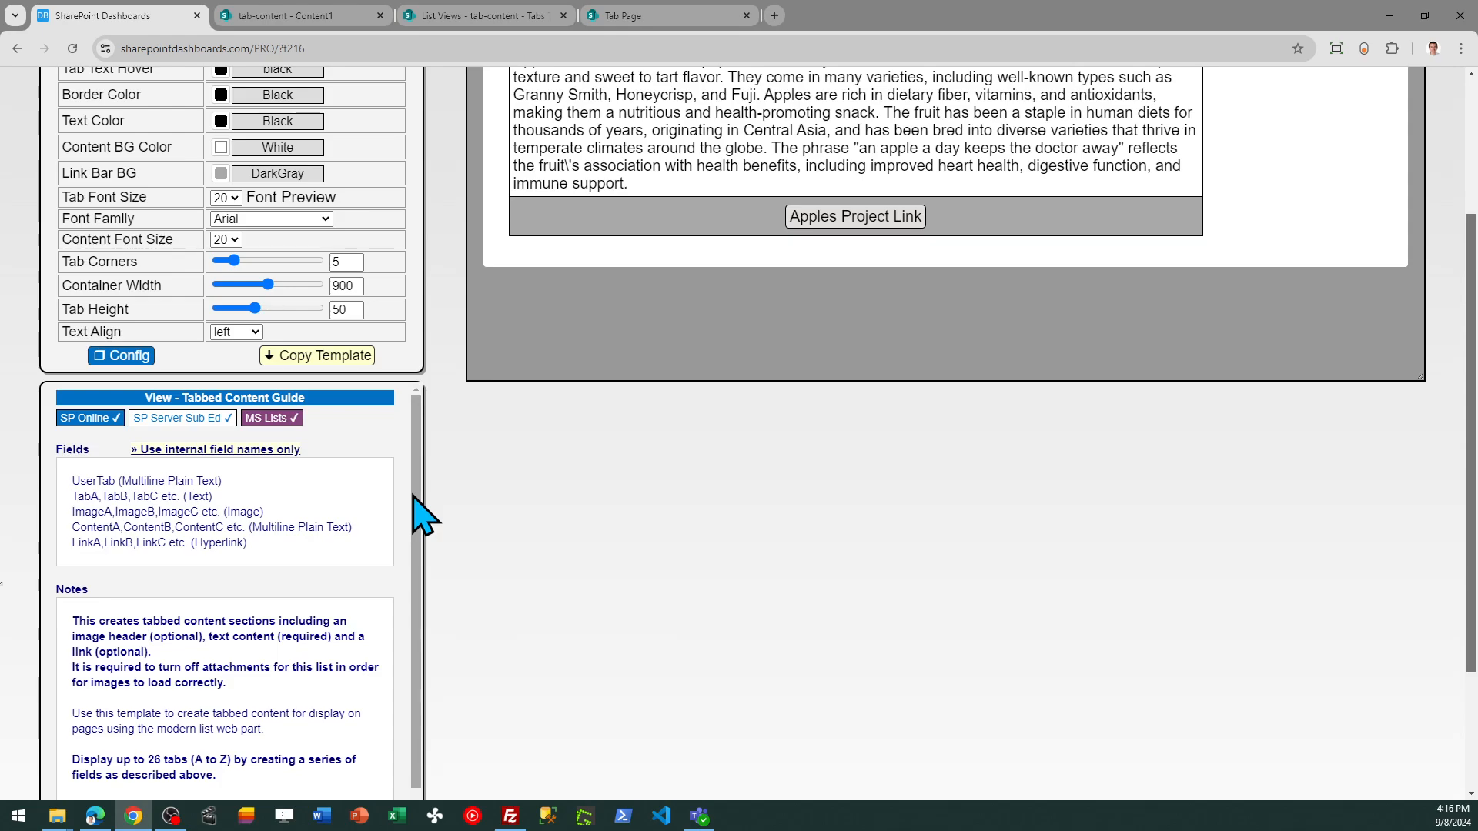
{"action": "mouse_move", "coordinate": [122, 542]}
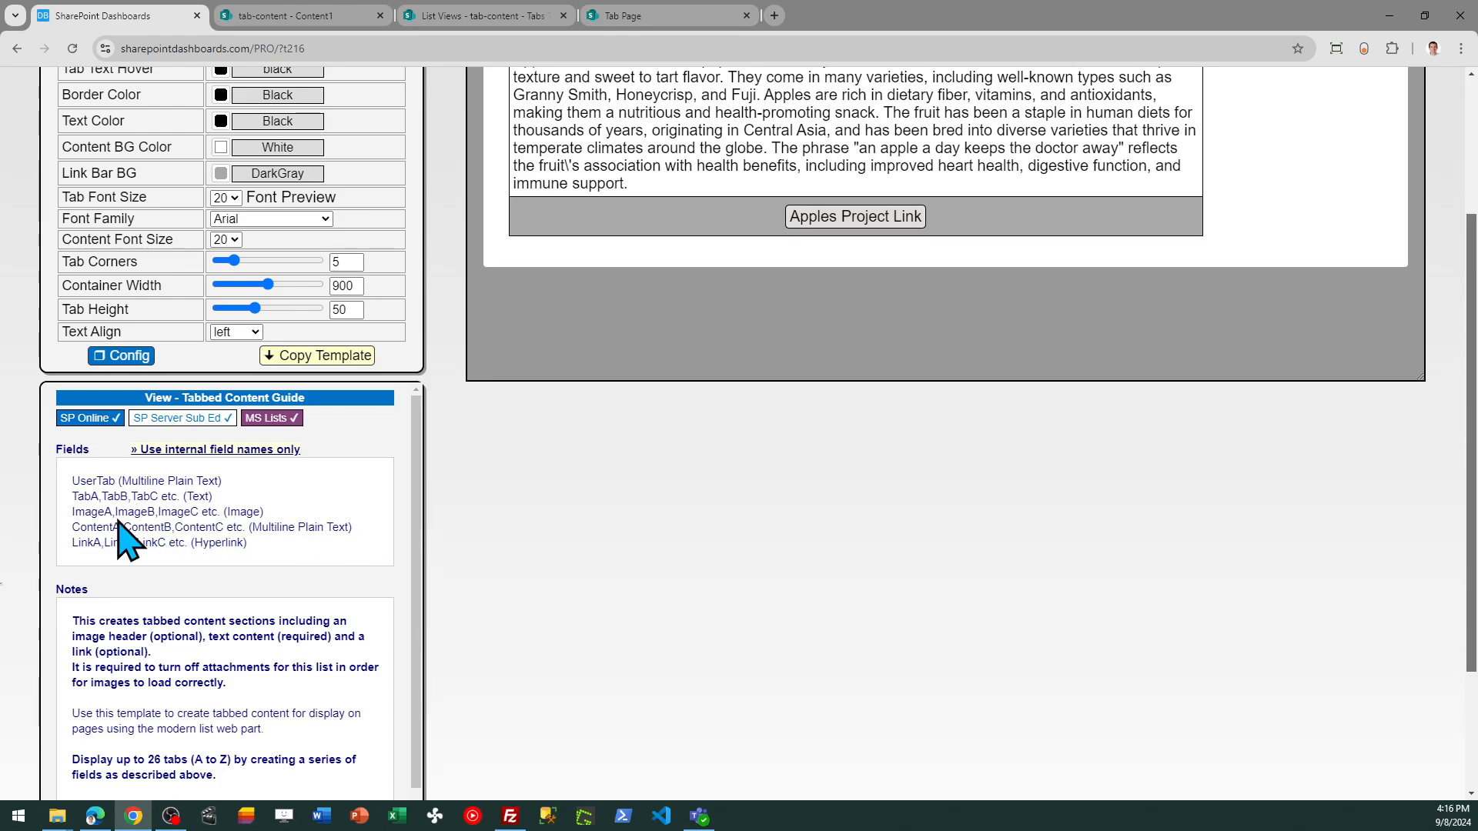
{"action": "mouse_move", "coordinate": [248, 499]}
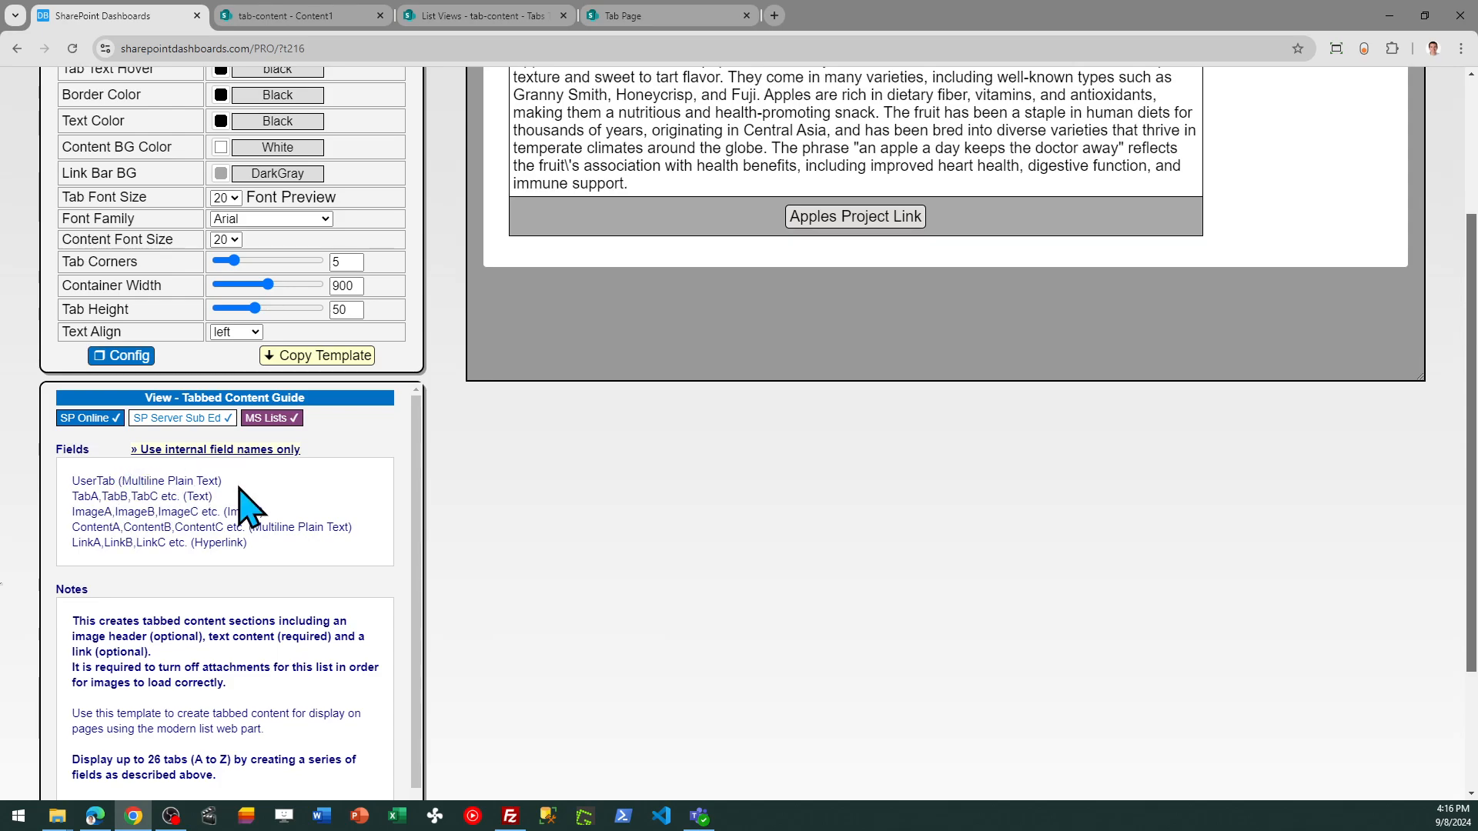
{"action": "mouse_move", "coordinate": [142, 542]}
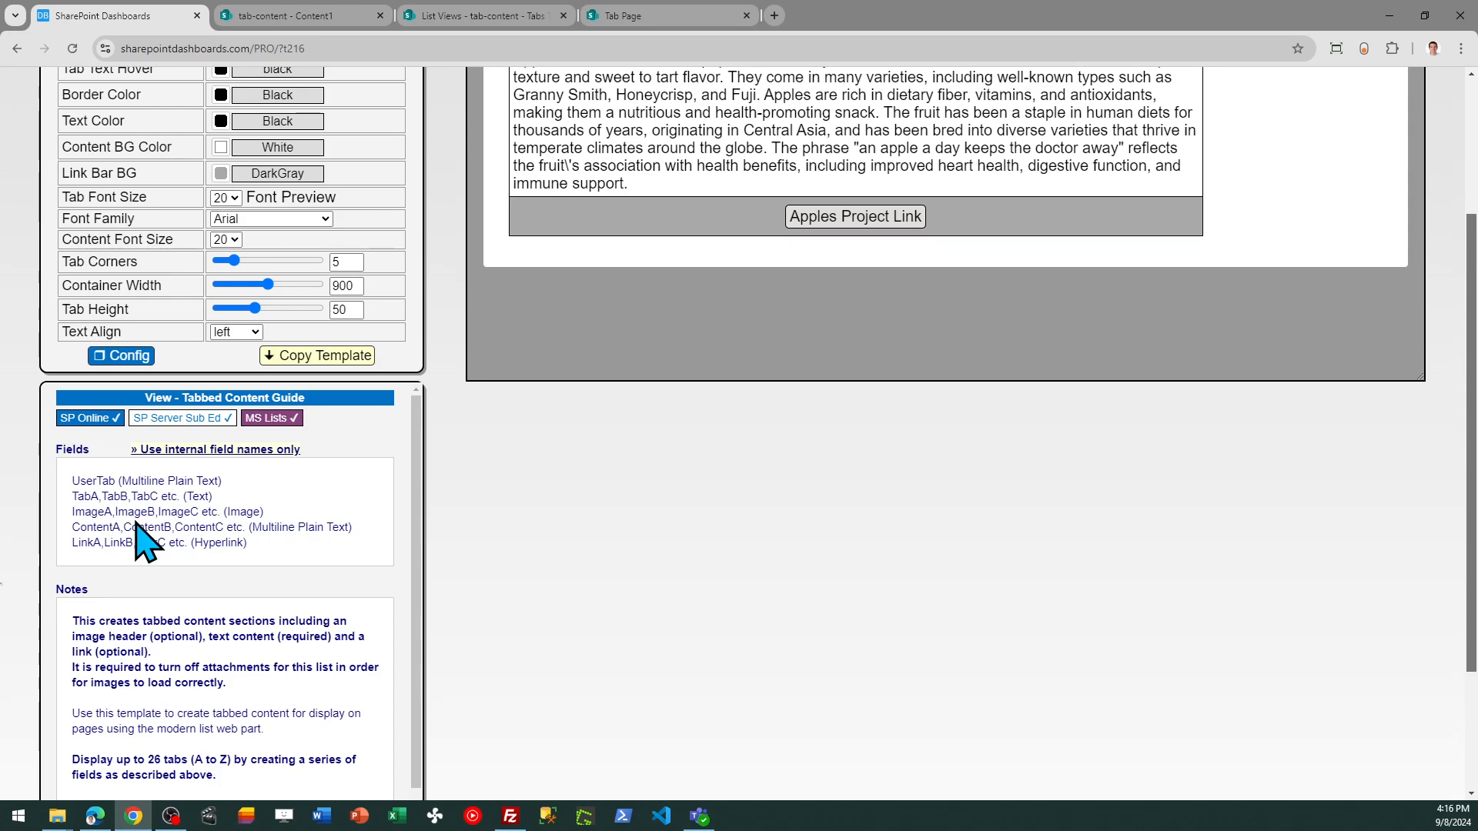
{"action": "mouse_move", "coordinate": [177, 575]}
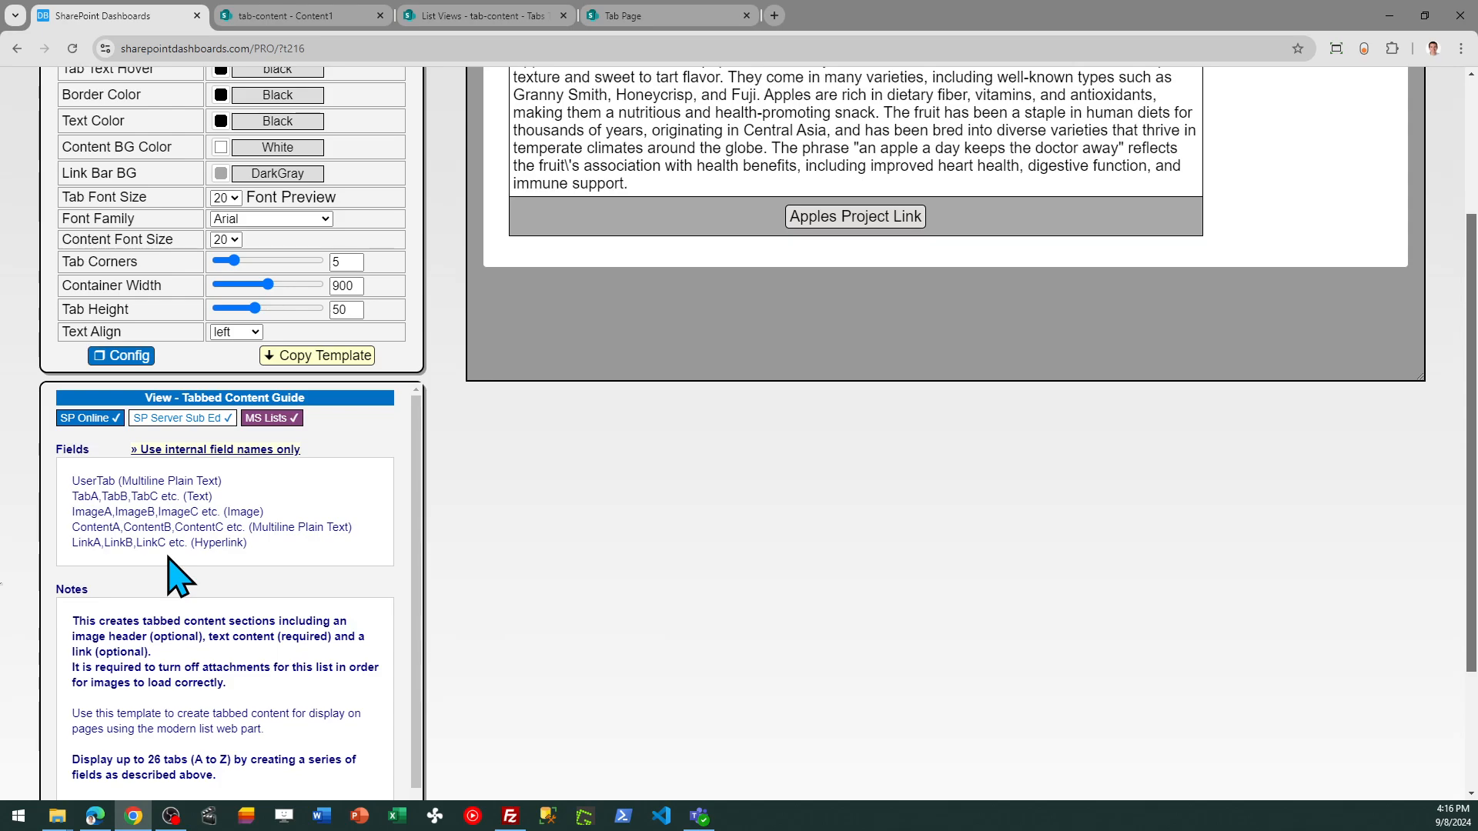
{"action": "mouse_move", "coordinate": [135, 537]}
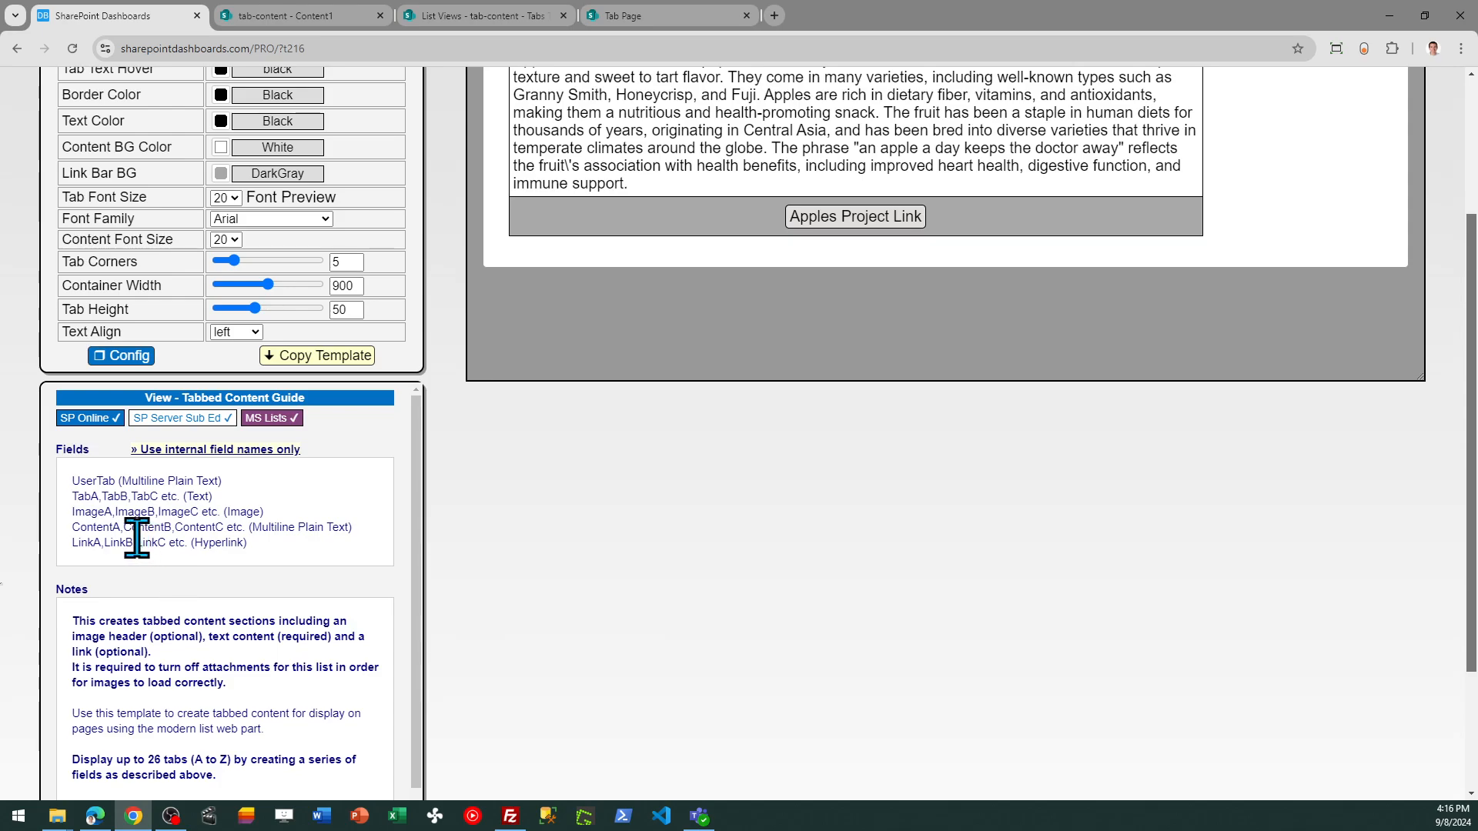
{"action": "mouse_move", "coordinate": [254, 509]}
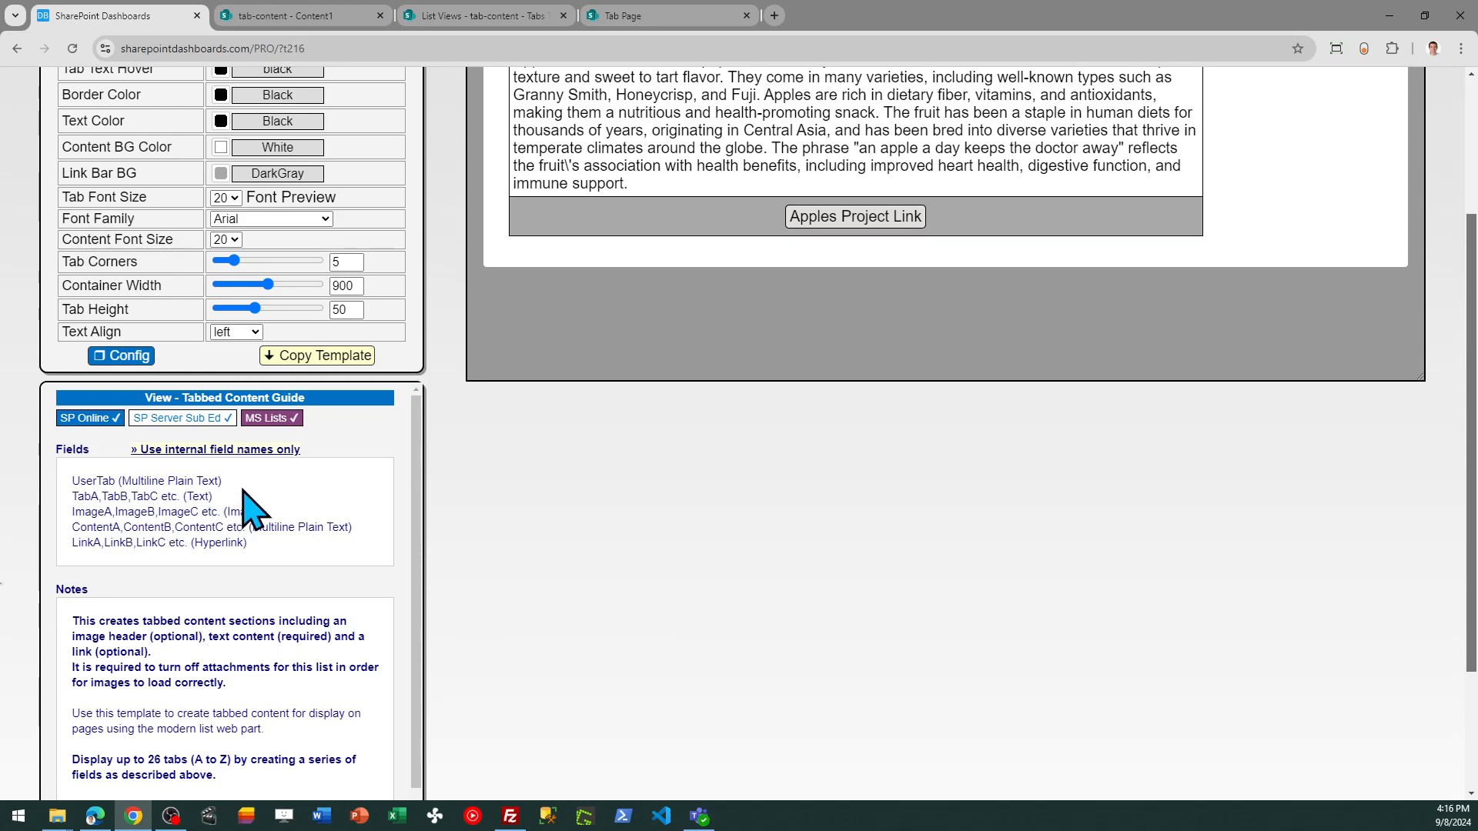
{"action": "mouse_move", "coordinate": [358, 483]}
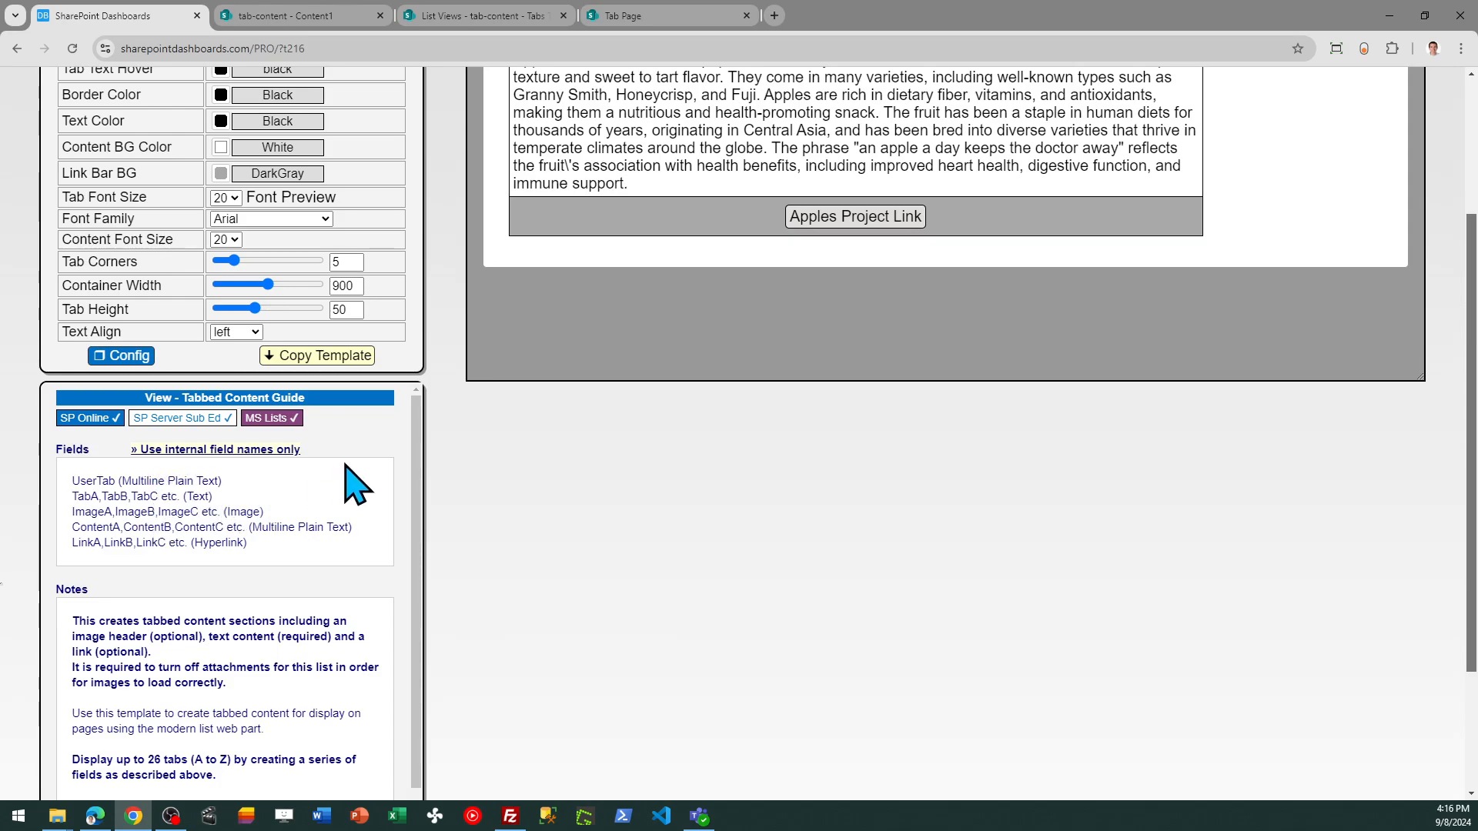
{"action": "mouse_move", "coordinate": [340, 601]}
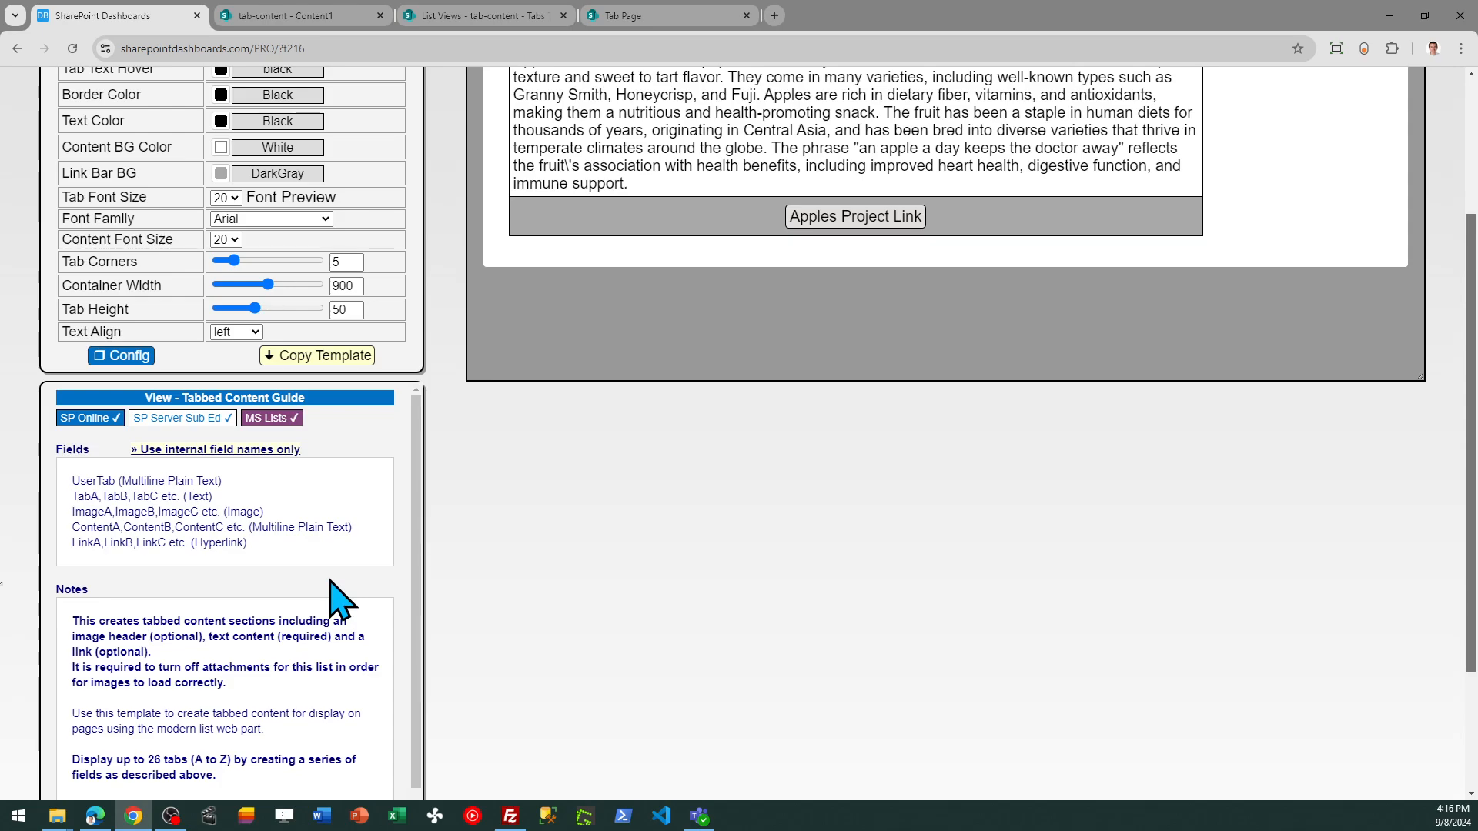
{"action": "mouse_move", "coordinate": [219, 580]}
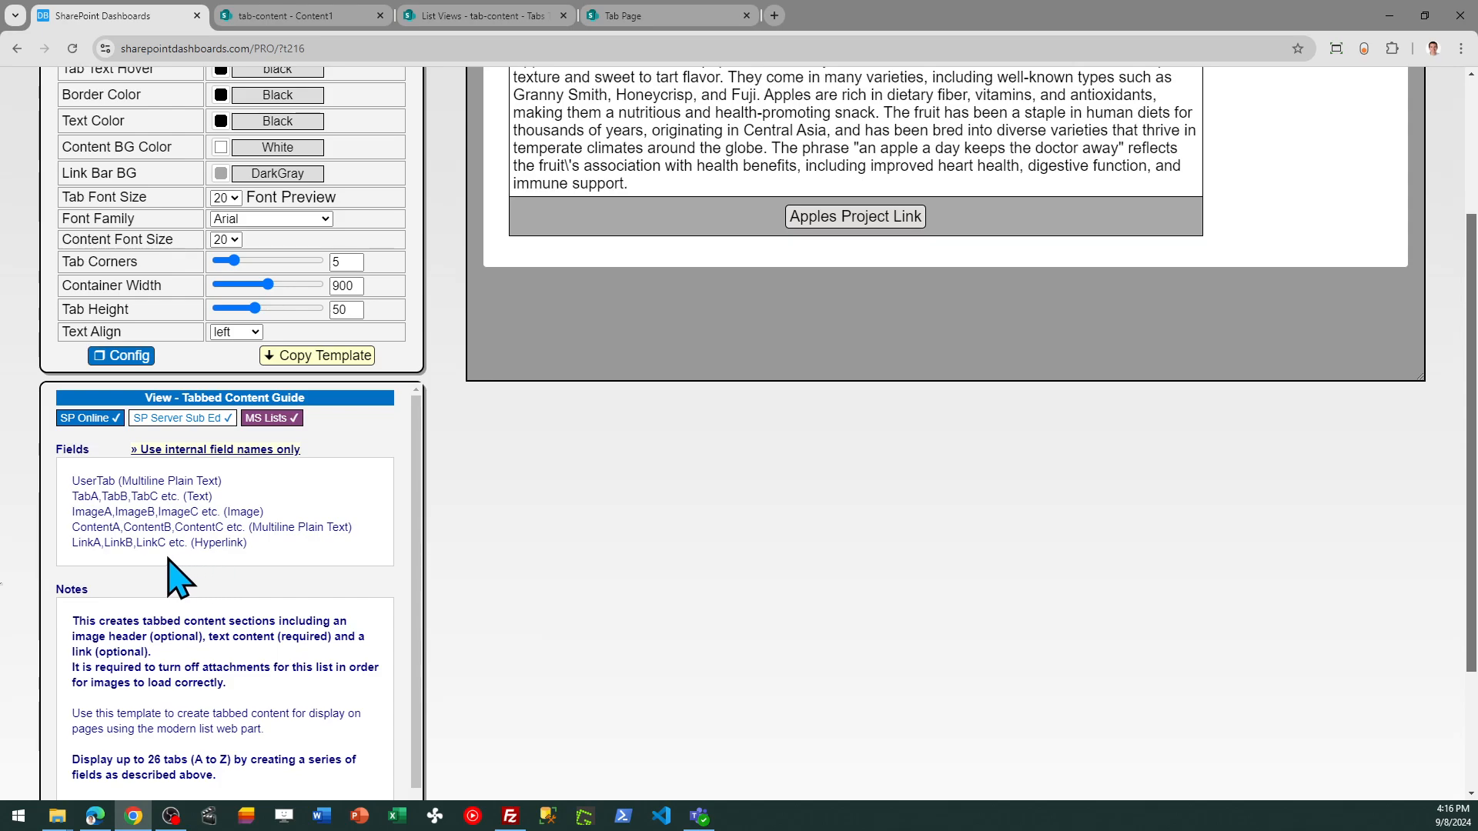
{"action": "mouse_move", "coordinate": [160, 577]}
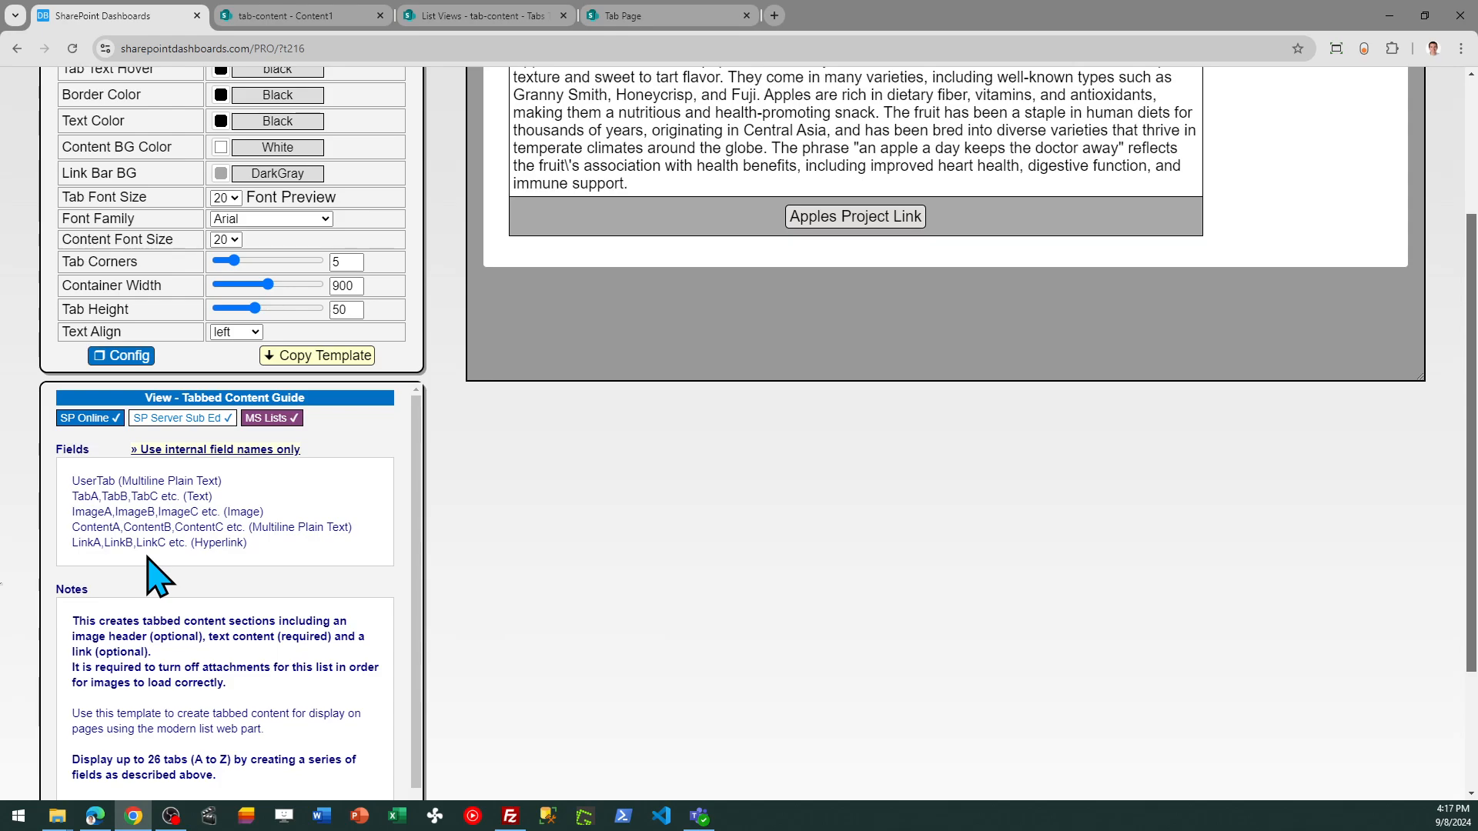
{"action": "mouse_move", "coordinate": [215, 573]}
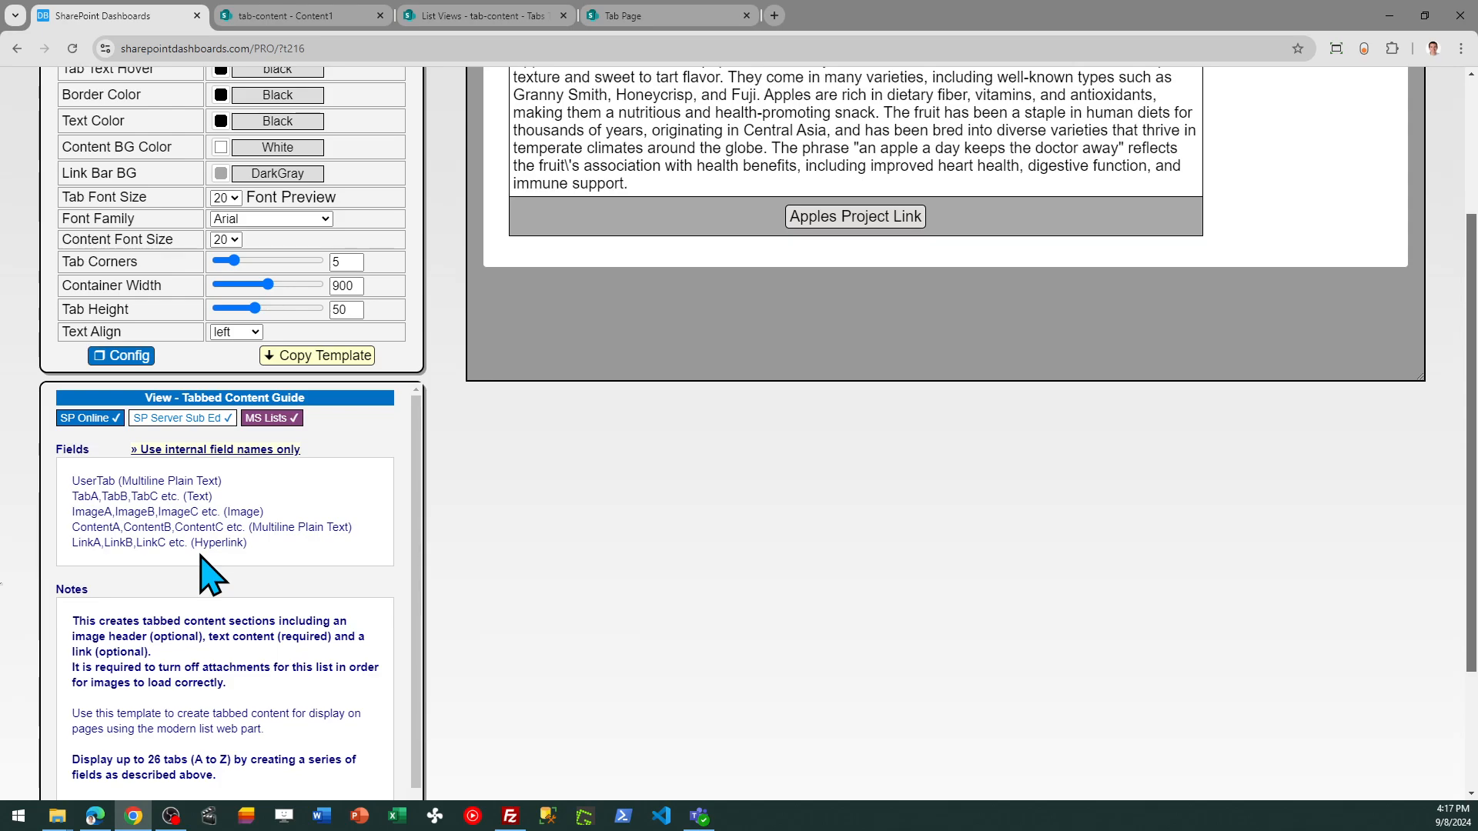
{"action": "mouse_move", "coordinate": [306, 566]}
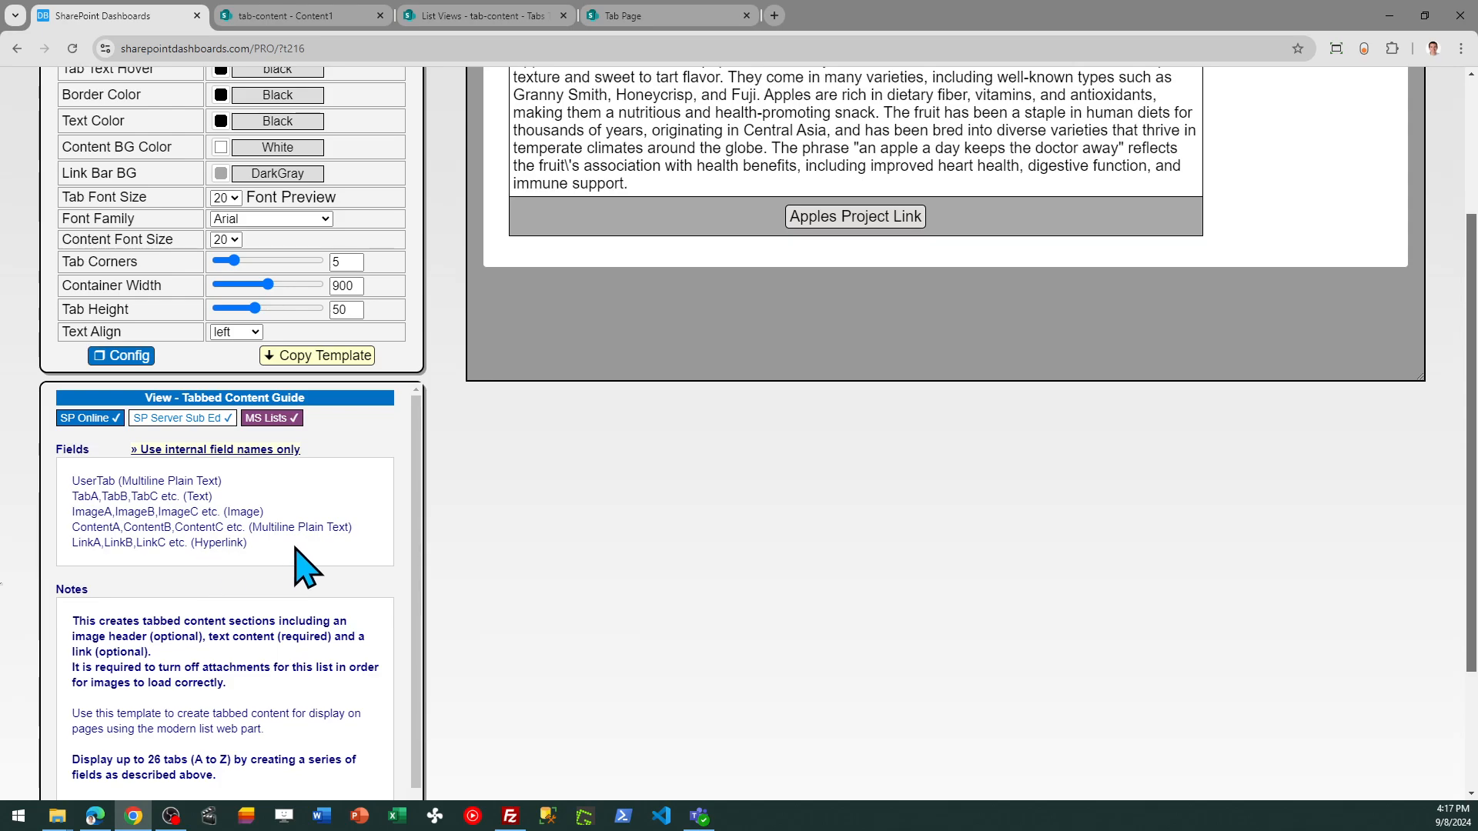
{"action": "mouse_move", "coordinate": [231, 604]}
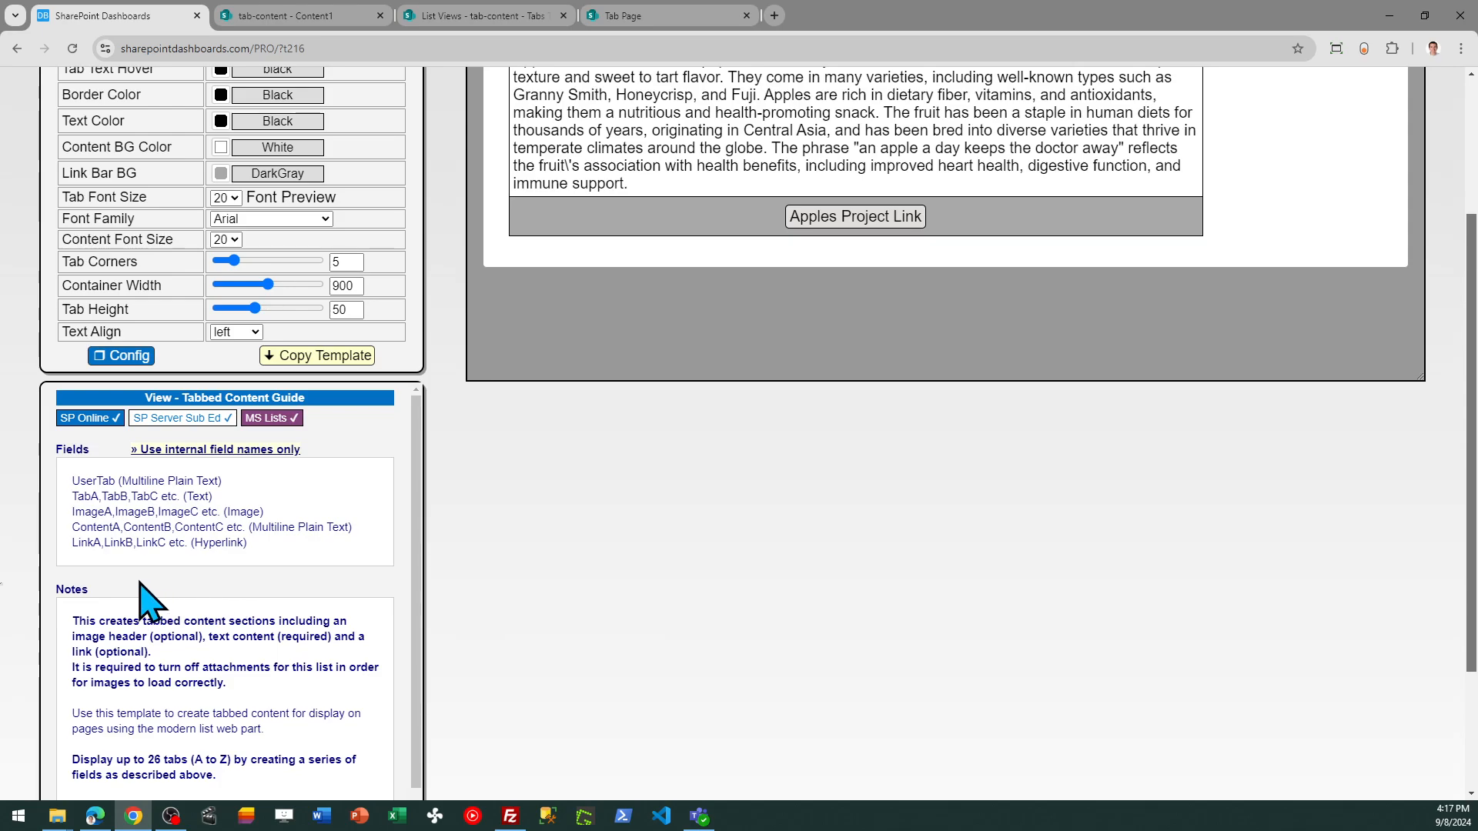
{"action": "mouse_move", "coordinate": [406, 495]}
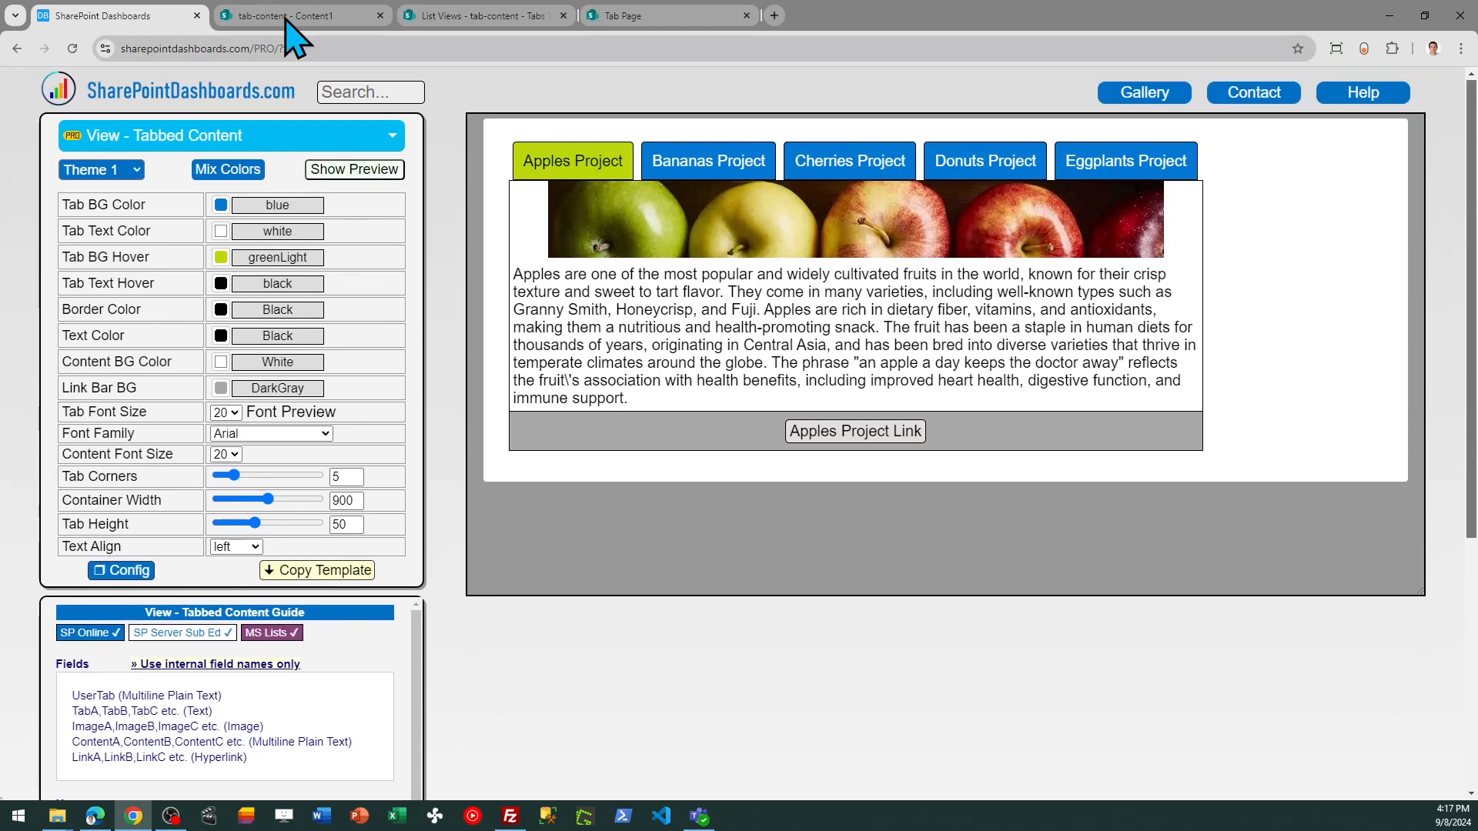
Open the Content1 item's edit panel and scroll through its image, tab and content fields.
{"action": "left_click", "coordinate": [302, 16]}
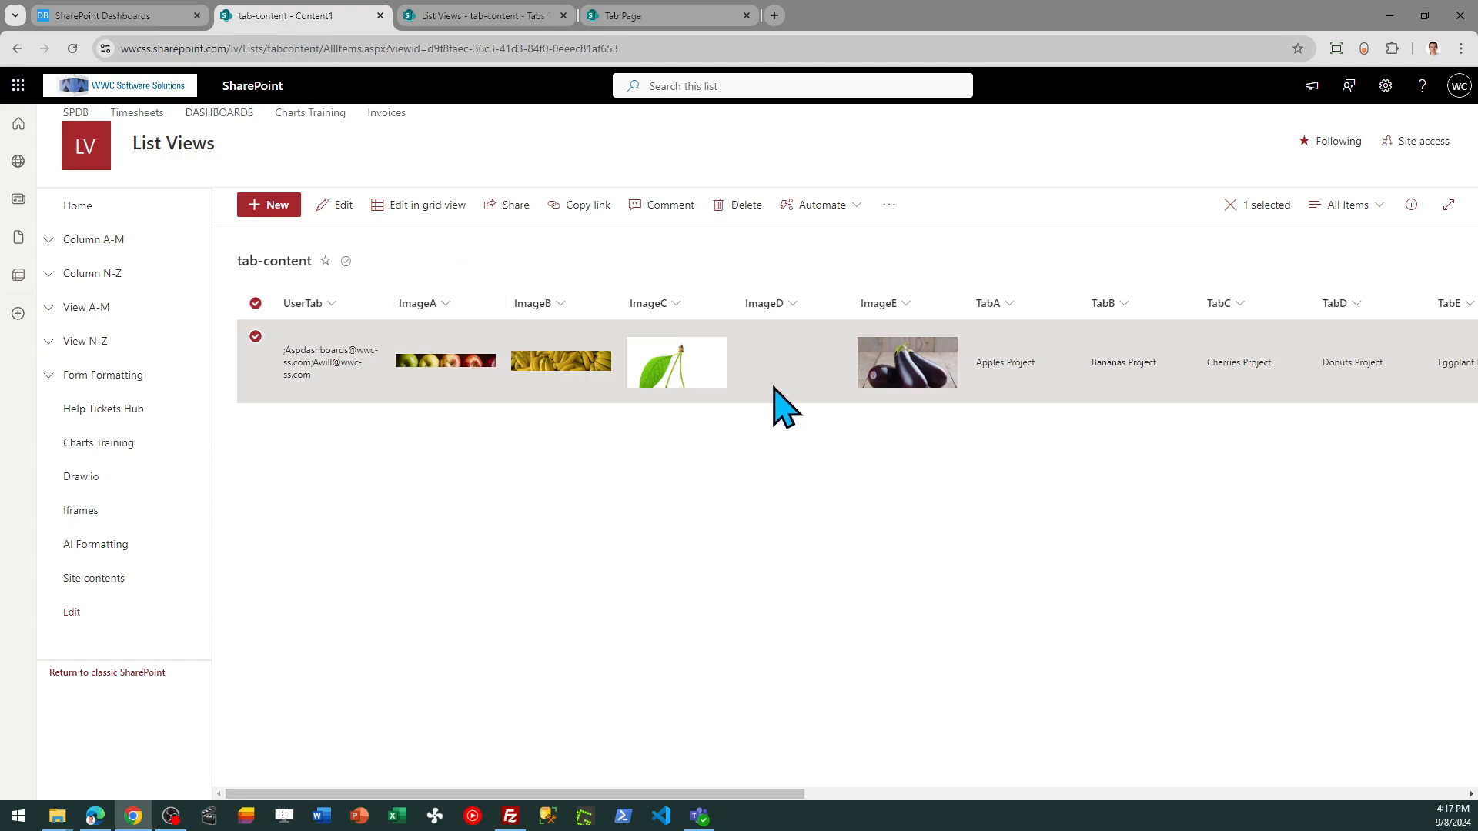
{"action": "mouse_move", "coordinate": [382, 288]}
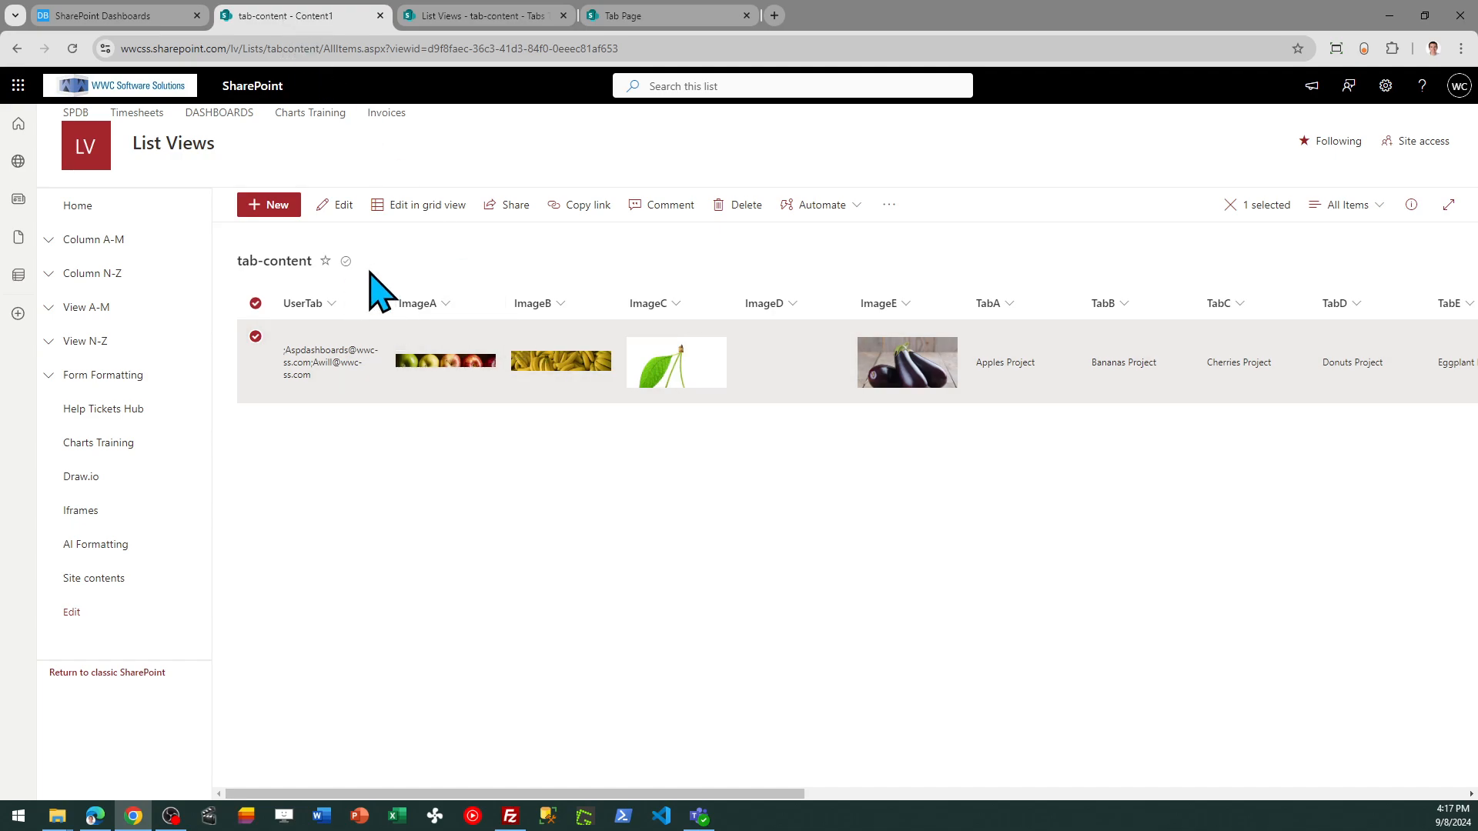
{"action": "left_click", "coordinate": [343, 205]}
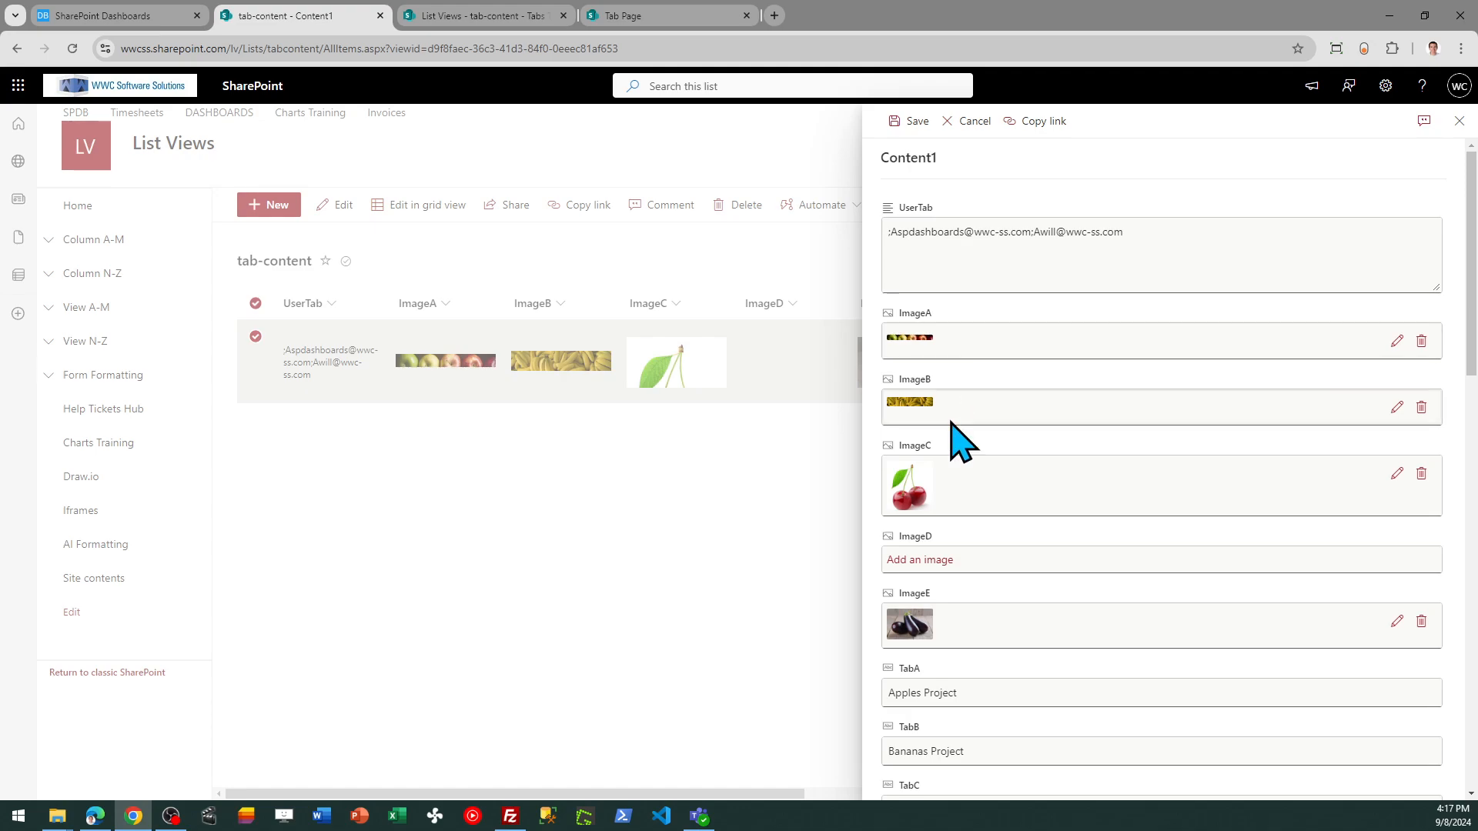
{"action": "scroll", "scroll_direction": "down", "scroll_amount": 3}
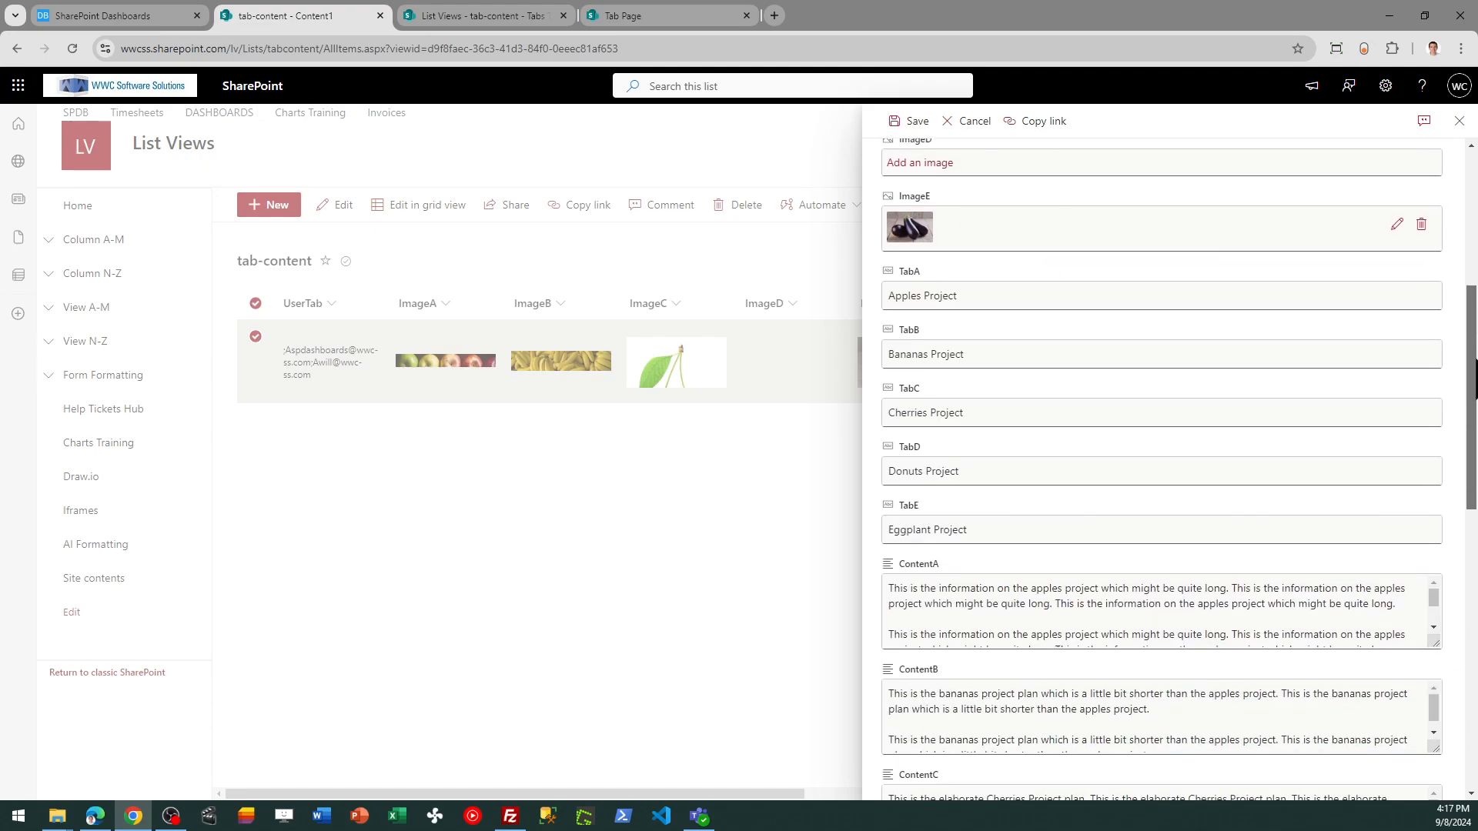
{"action": "mouse_move", "coordinate": [1438, 269]}
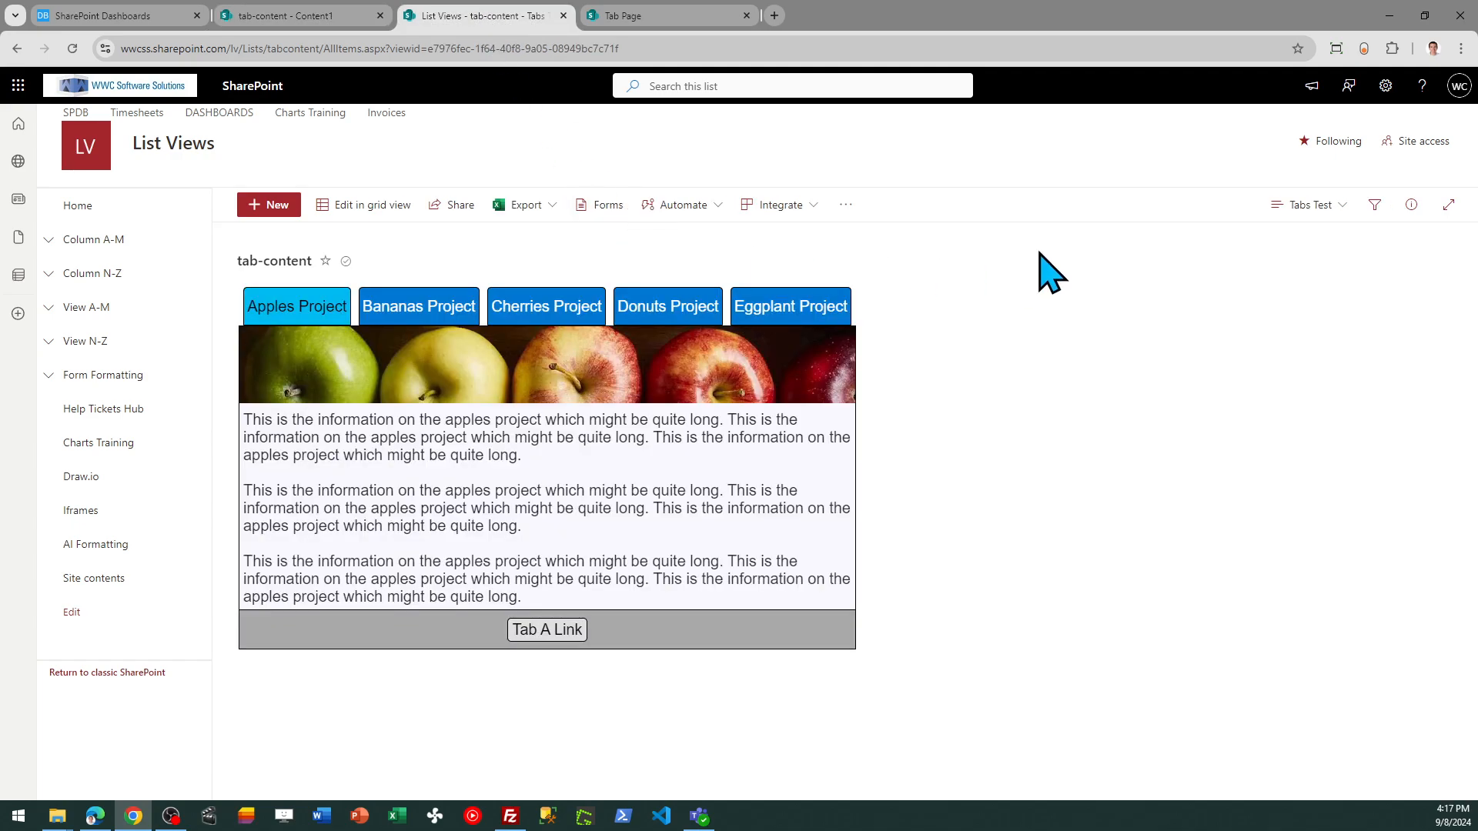
{"action": "left_click", "coordinate": [1309, 205]}
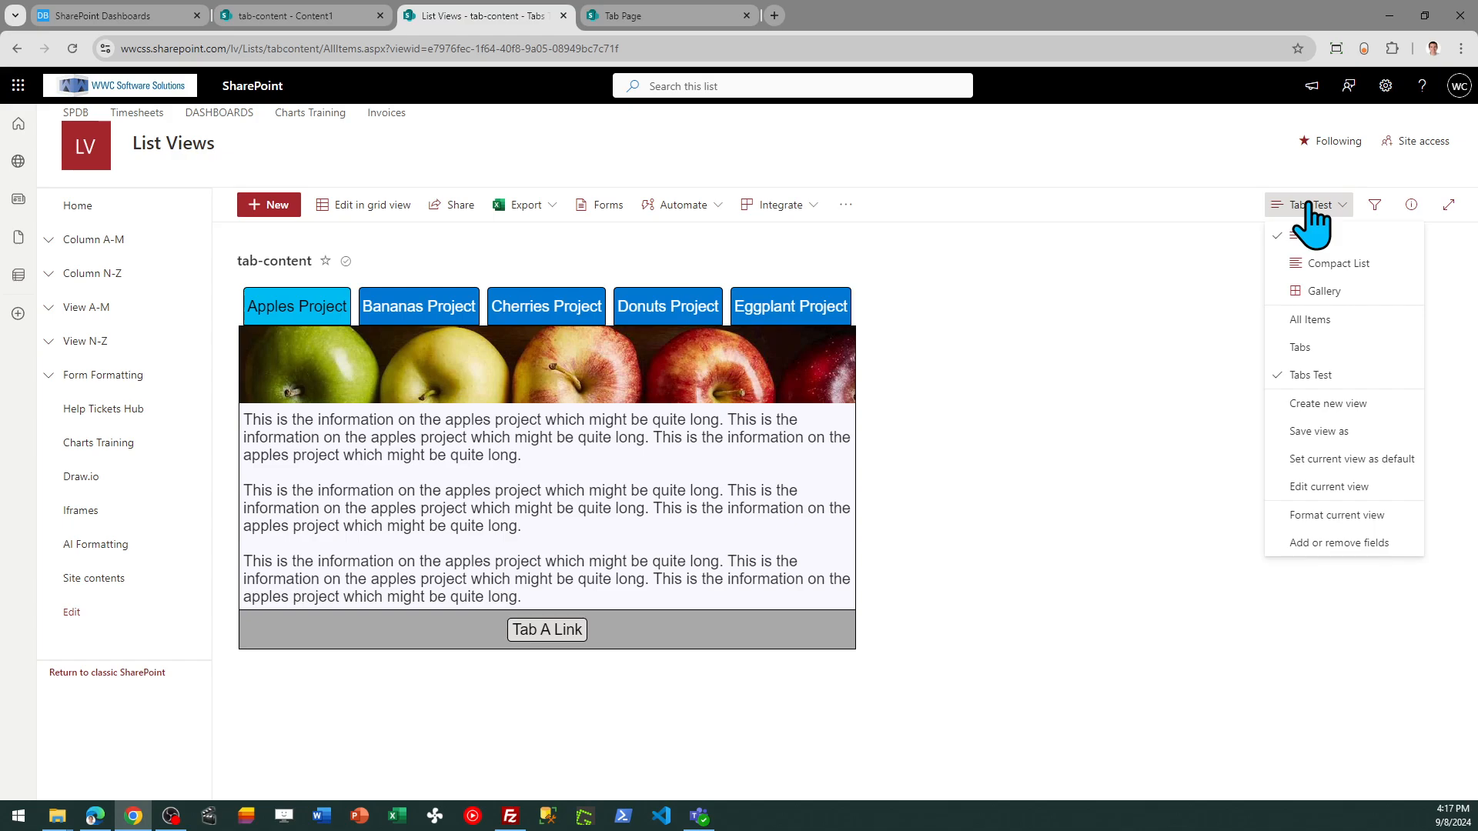
{"action": "mouse_move", "coordinate": [1330, 486]}
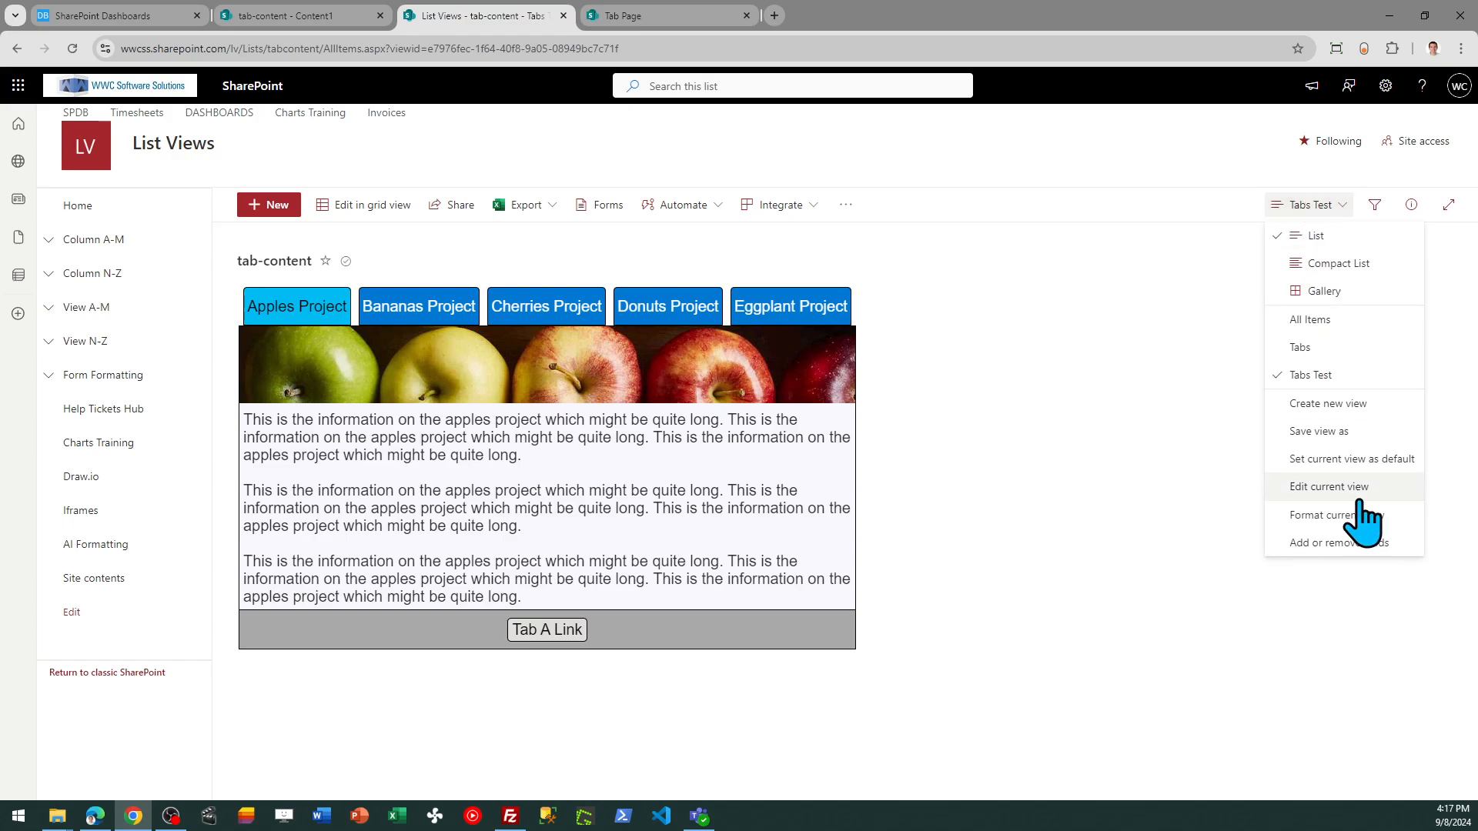
{"action": "left_click", "coordinate": [1329, 487]}
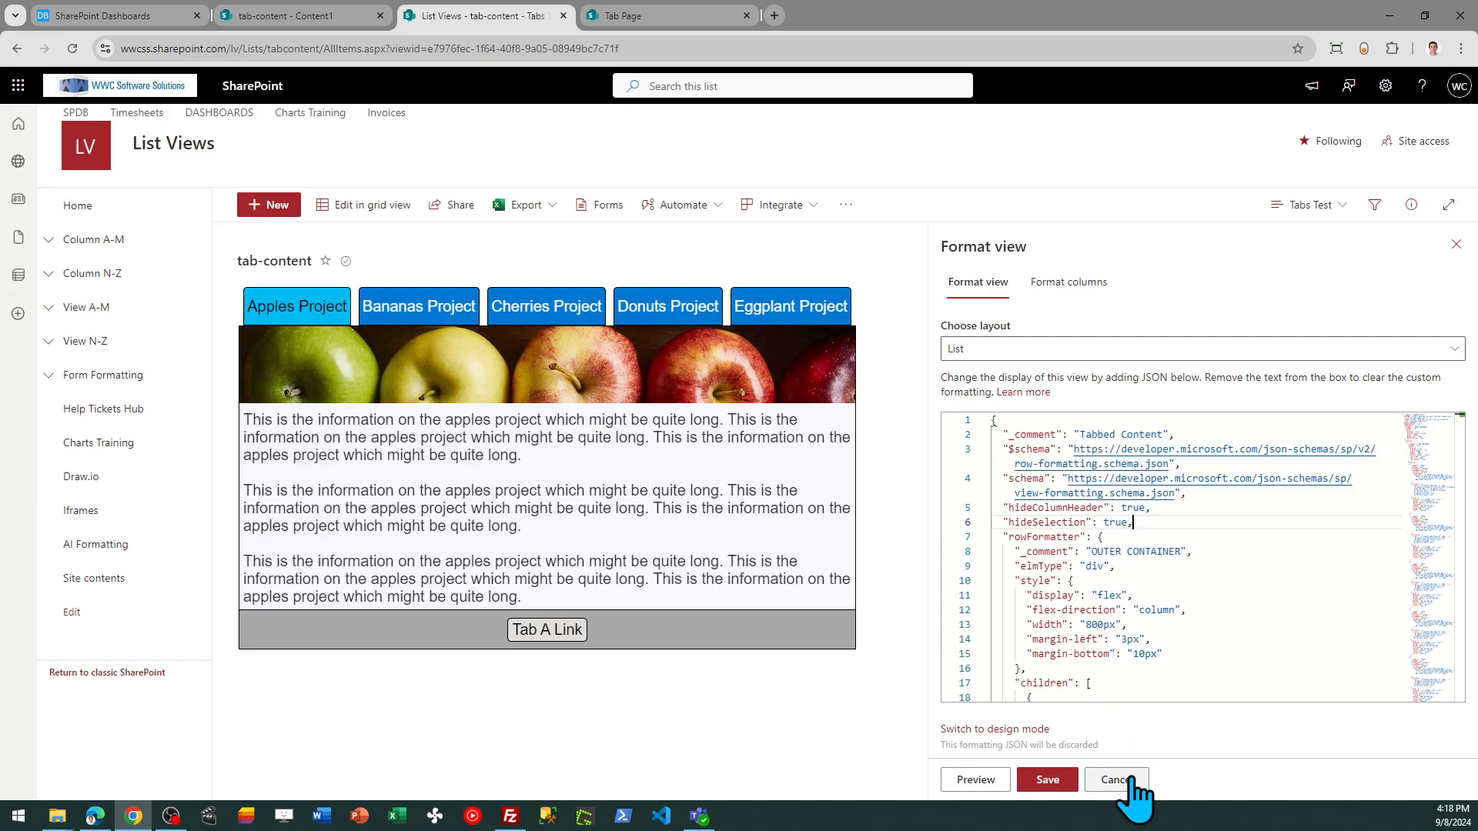
{"action": "left_click", "coordinate": [1117, 781]}
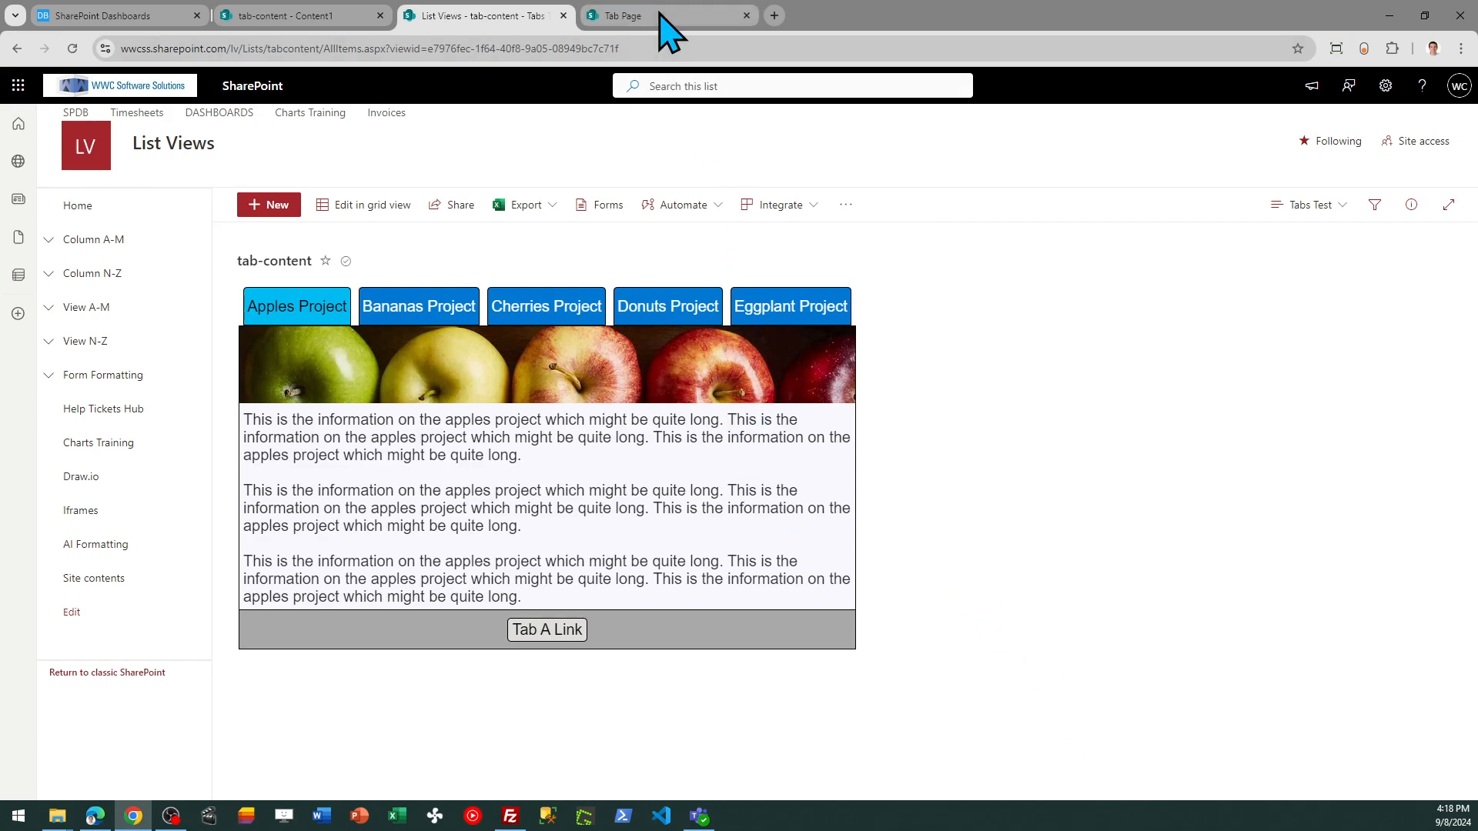
Edit the Tab Page, check the List web part's Tabs view, and republish.
{"action": "left_click", "coordinate": [651, 15]}
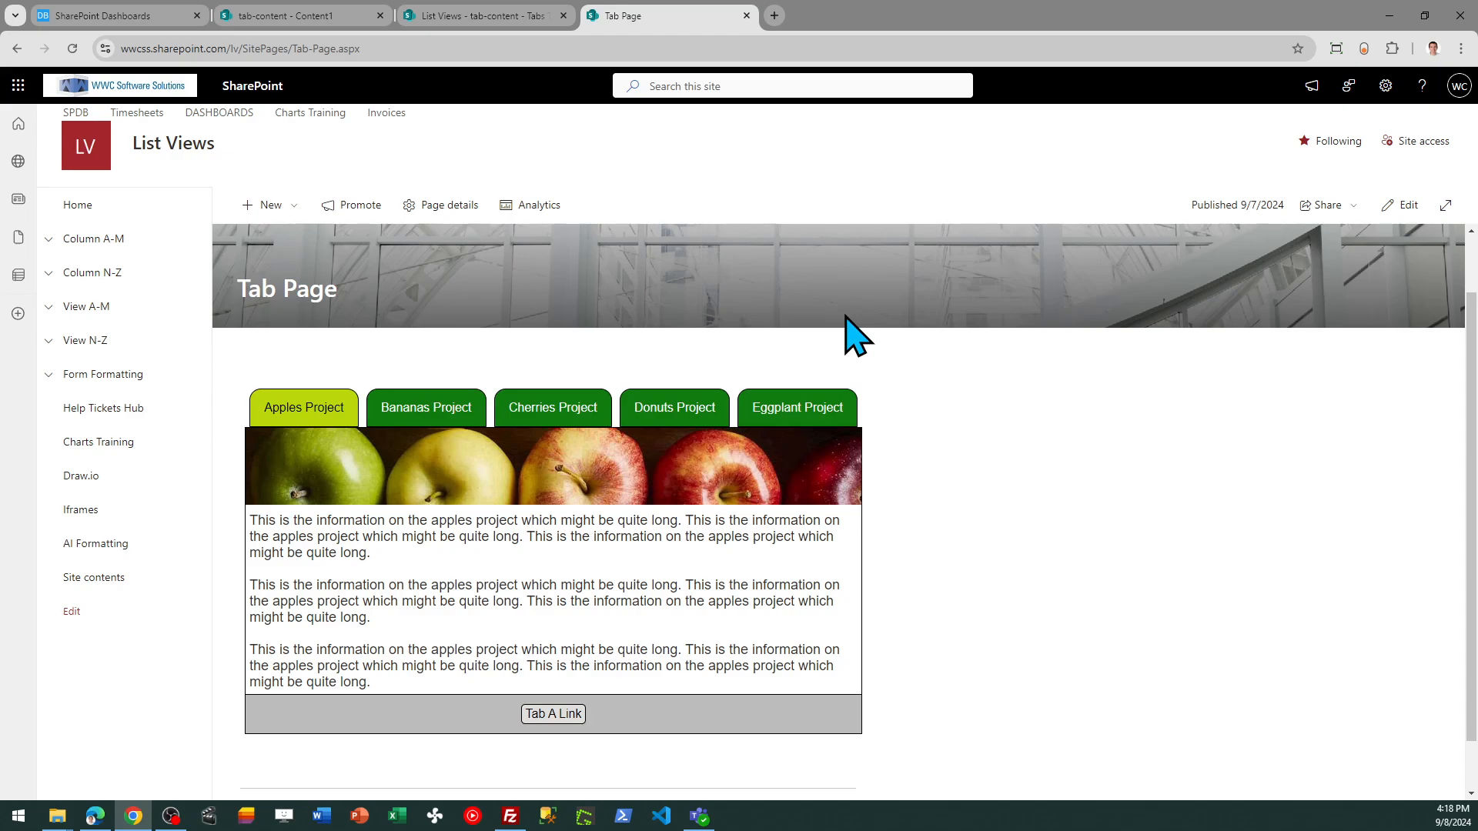
{"action": "mouse_move", "coordinate": [1095, 375]}
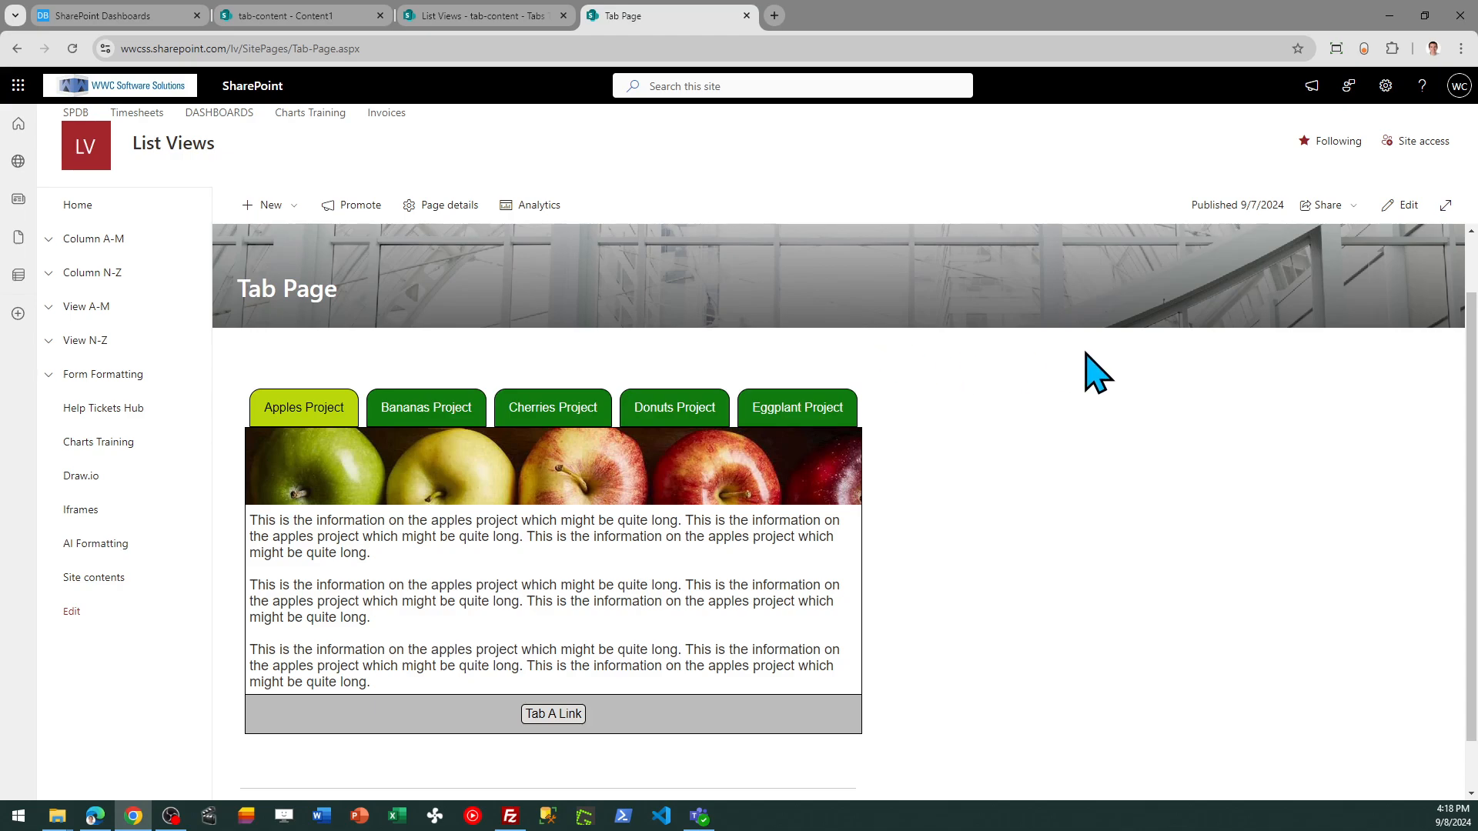
{"action": "left_click", "coordinate": [1406, 205]}
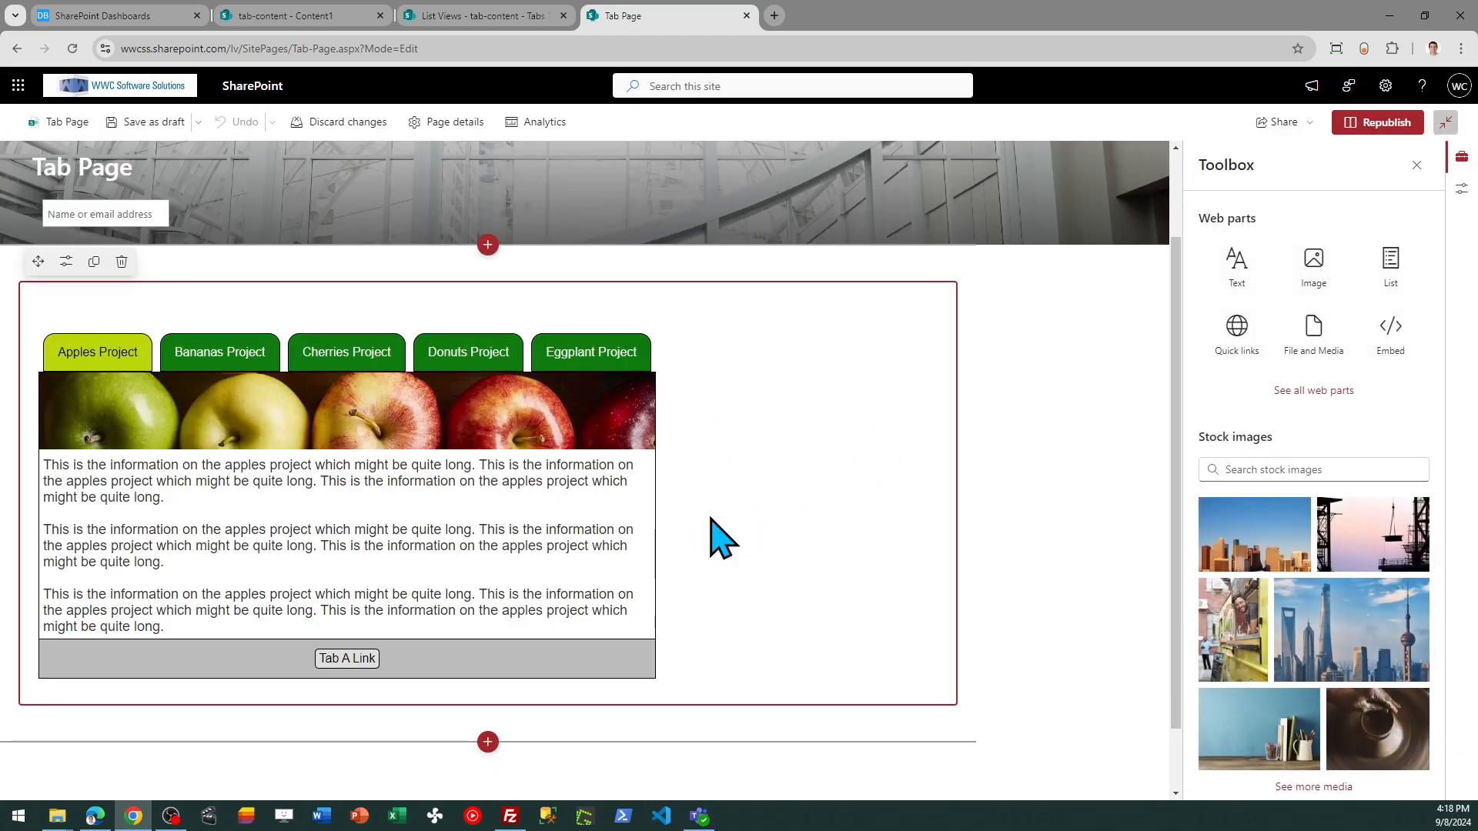
{"action": "left_click", "coordinate": [66, 261]}
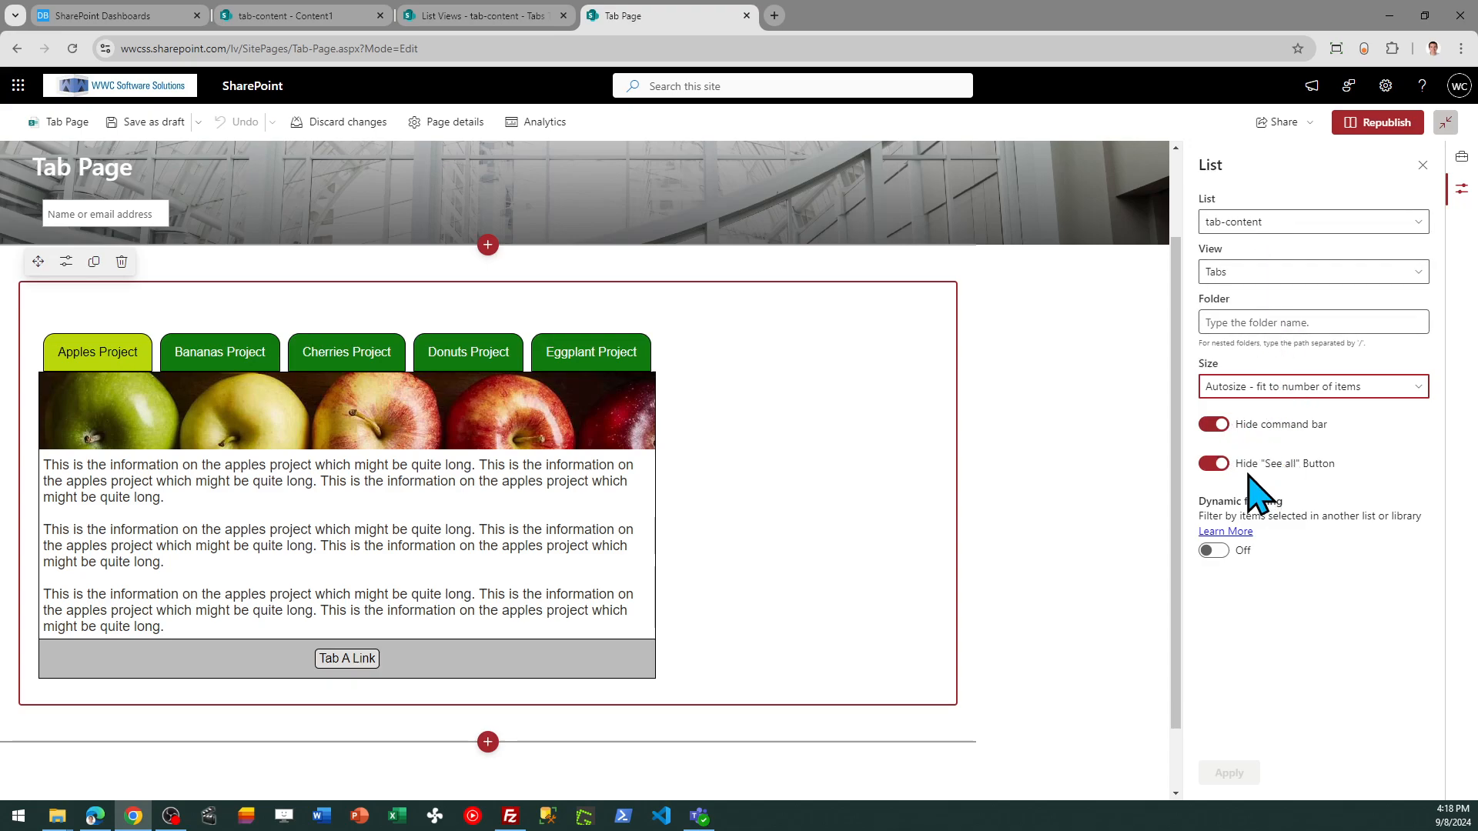
{"action": "mouse_move", "coordinate": [1282, 495]}
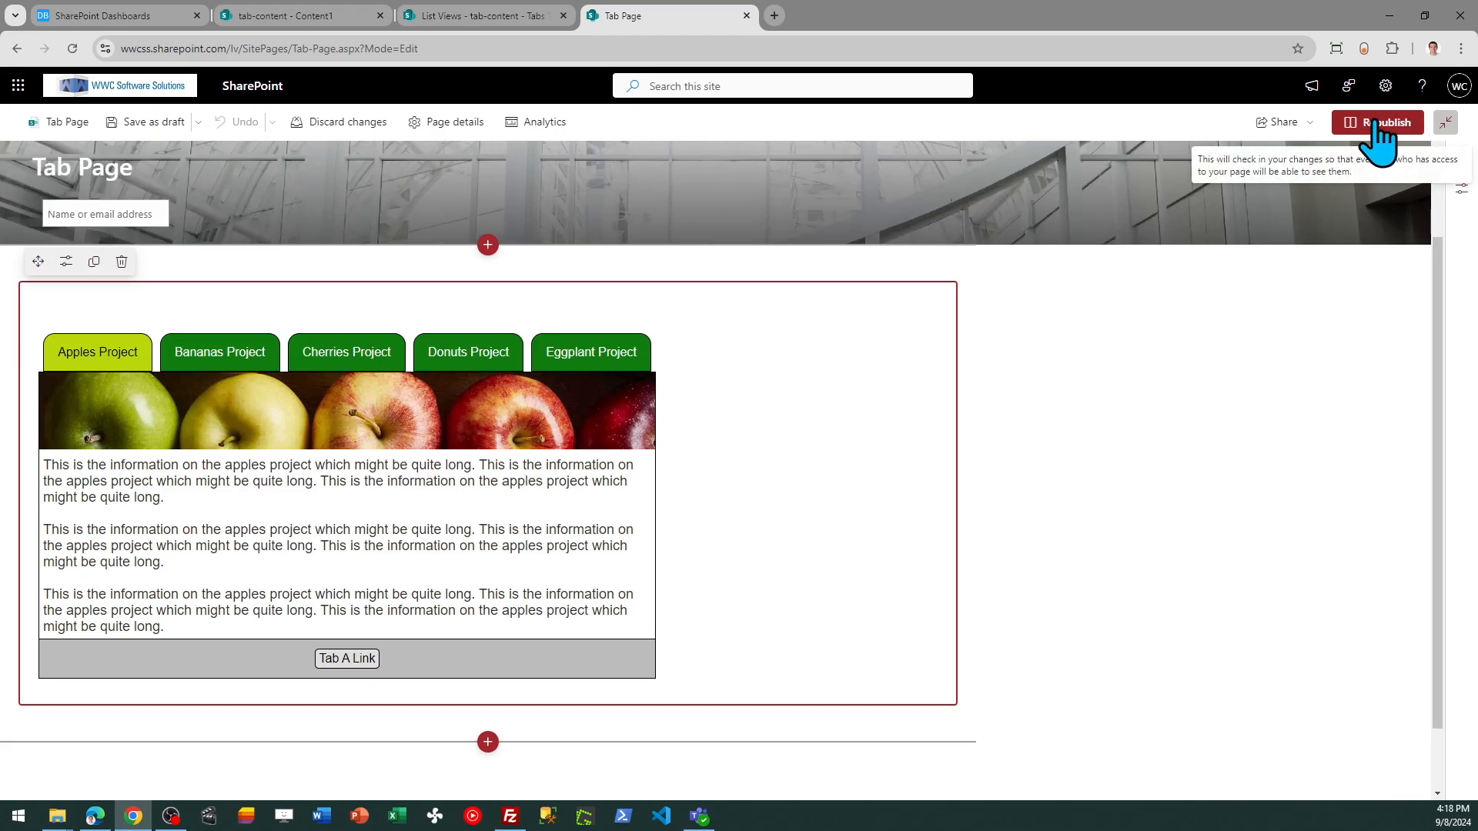
{"action": "left_click", "coordinate": [1378, 122]}
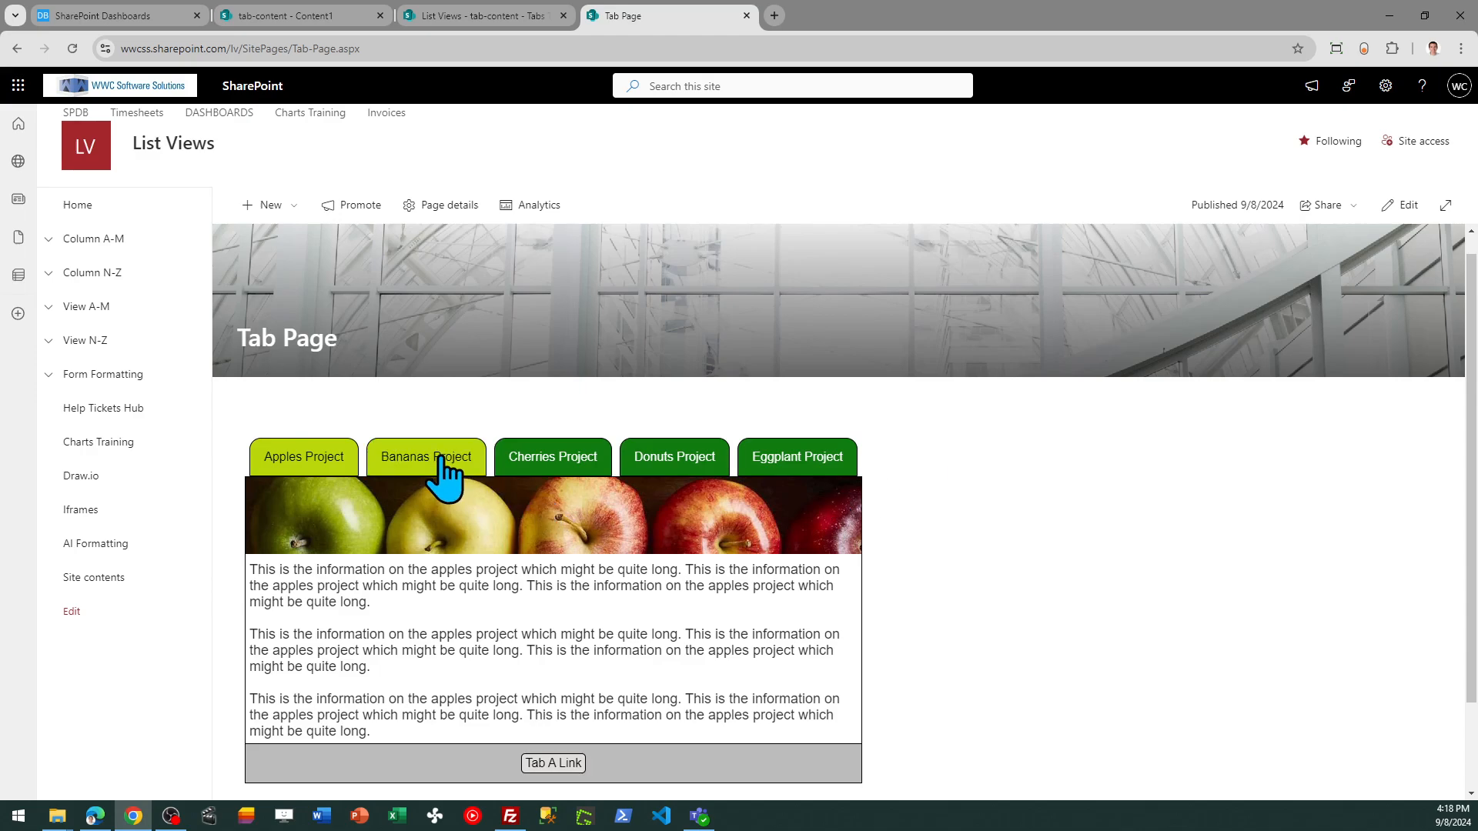
{"action": "left_click", "coordinate": [553, 458]}
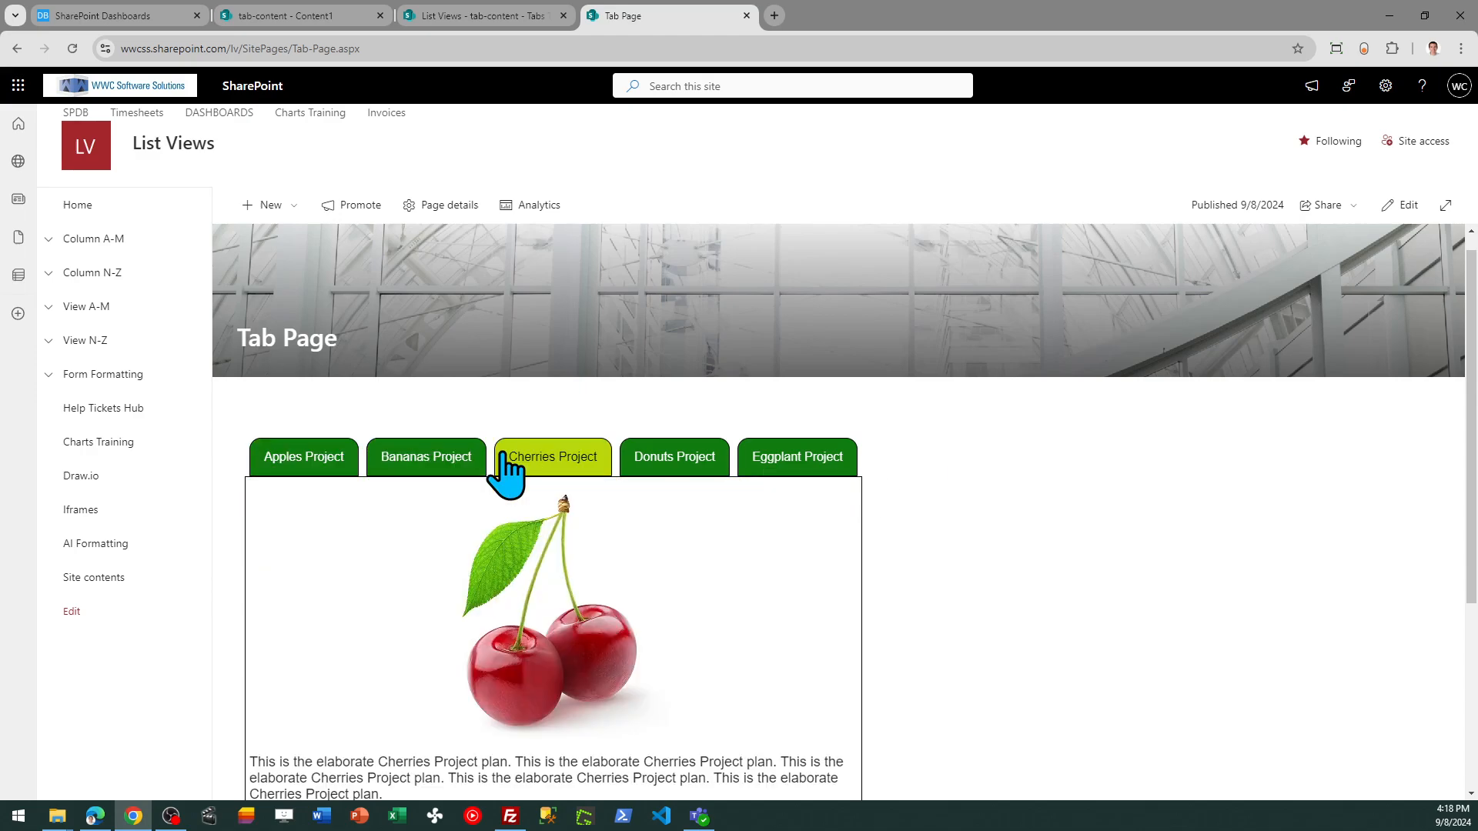
{"action": "left_click", "coordinate": [303, 456]}
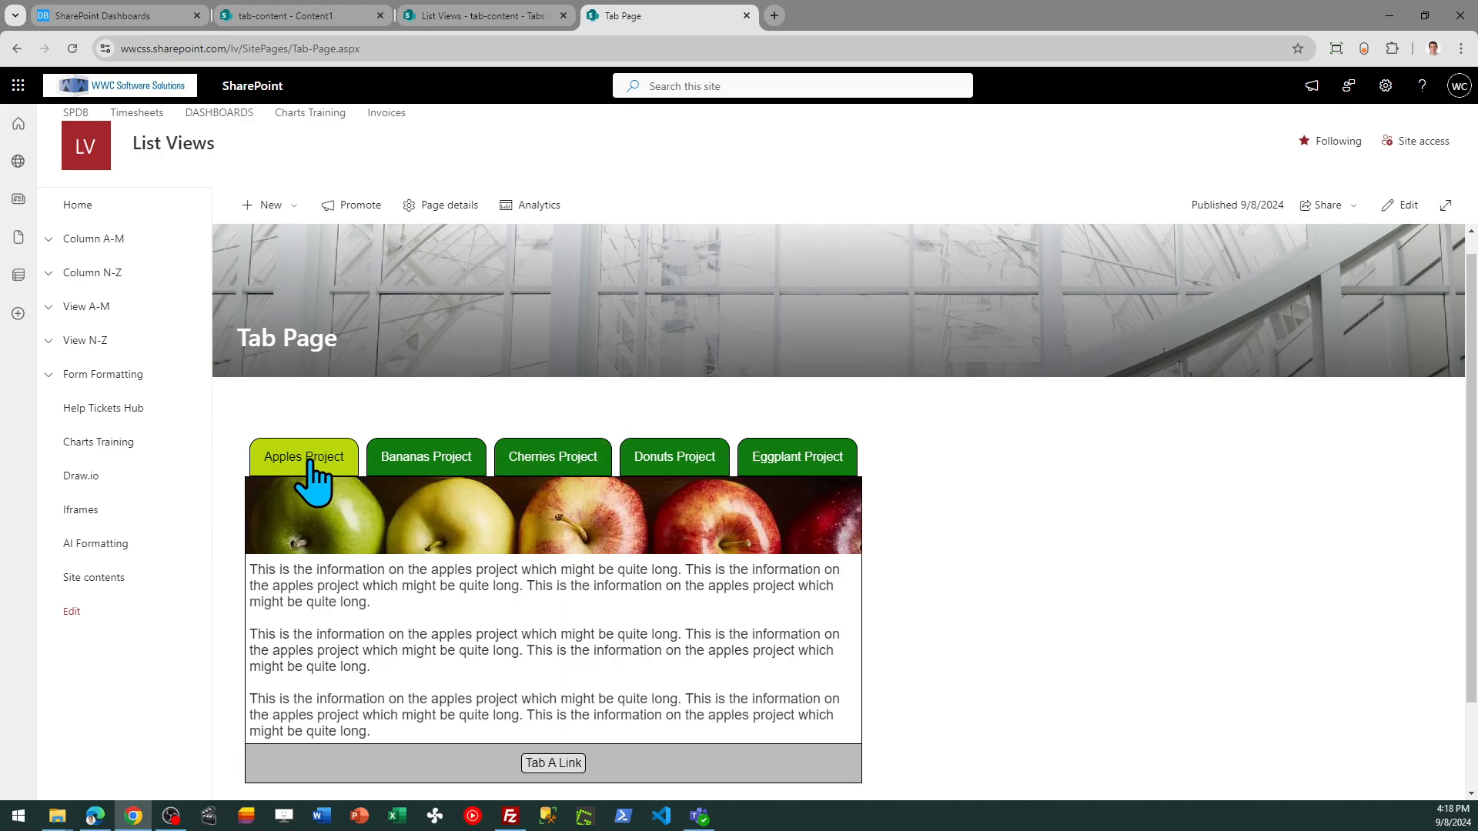
{"action": "mouse_move", "coordinate": [509, 118]}
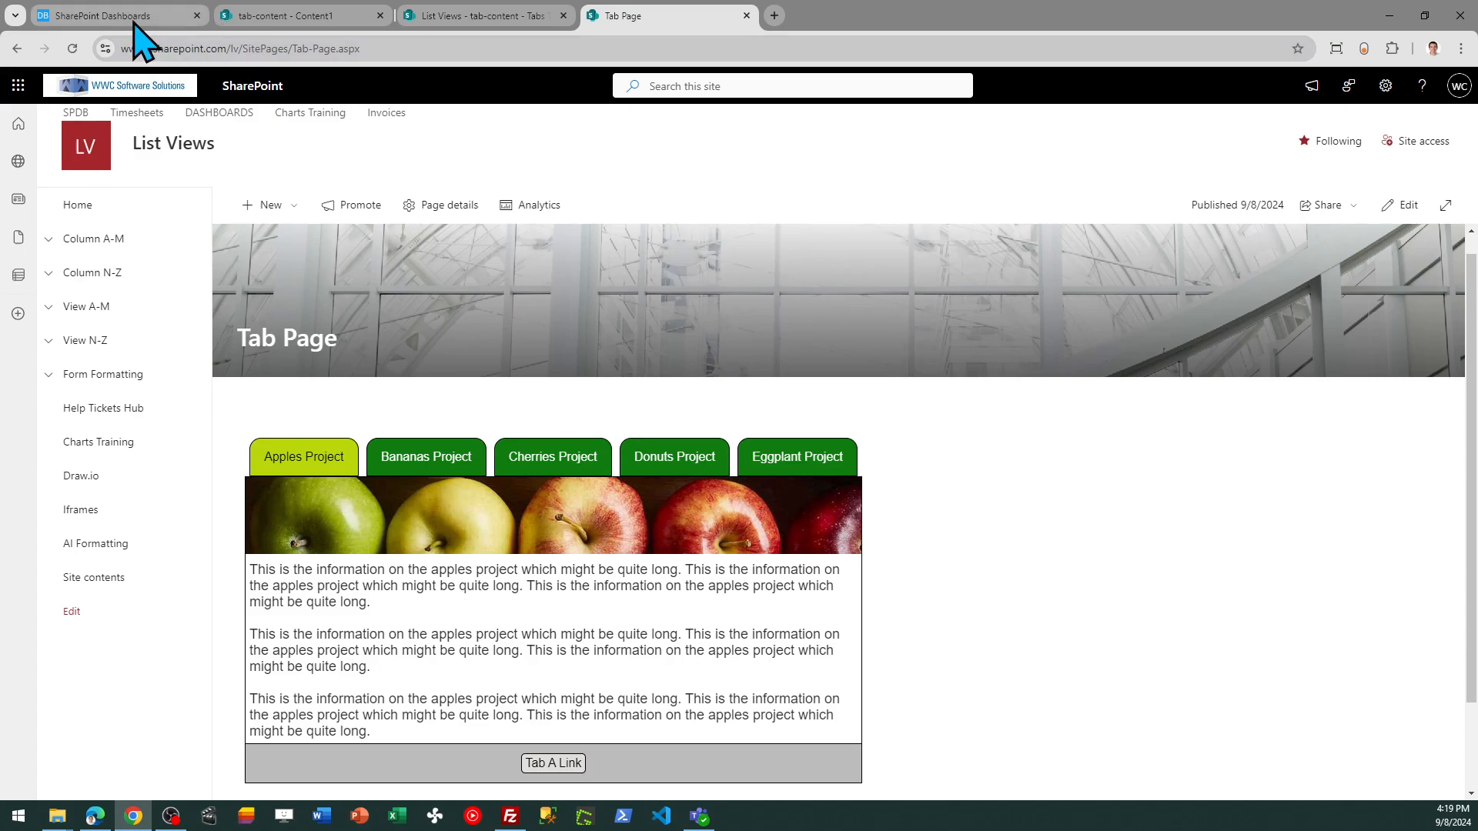
{"action": "mouse_move", "coordinate": [113, 15]}
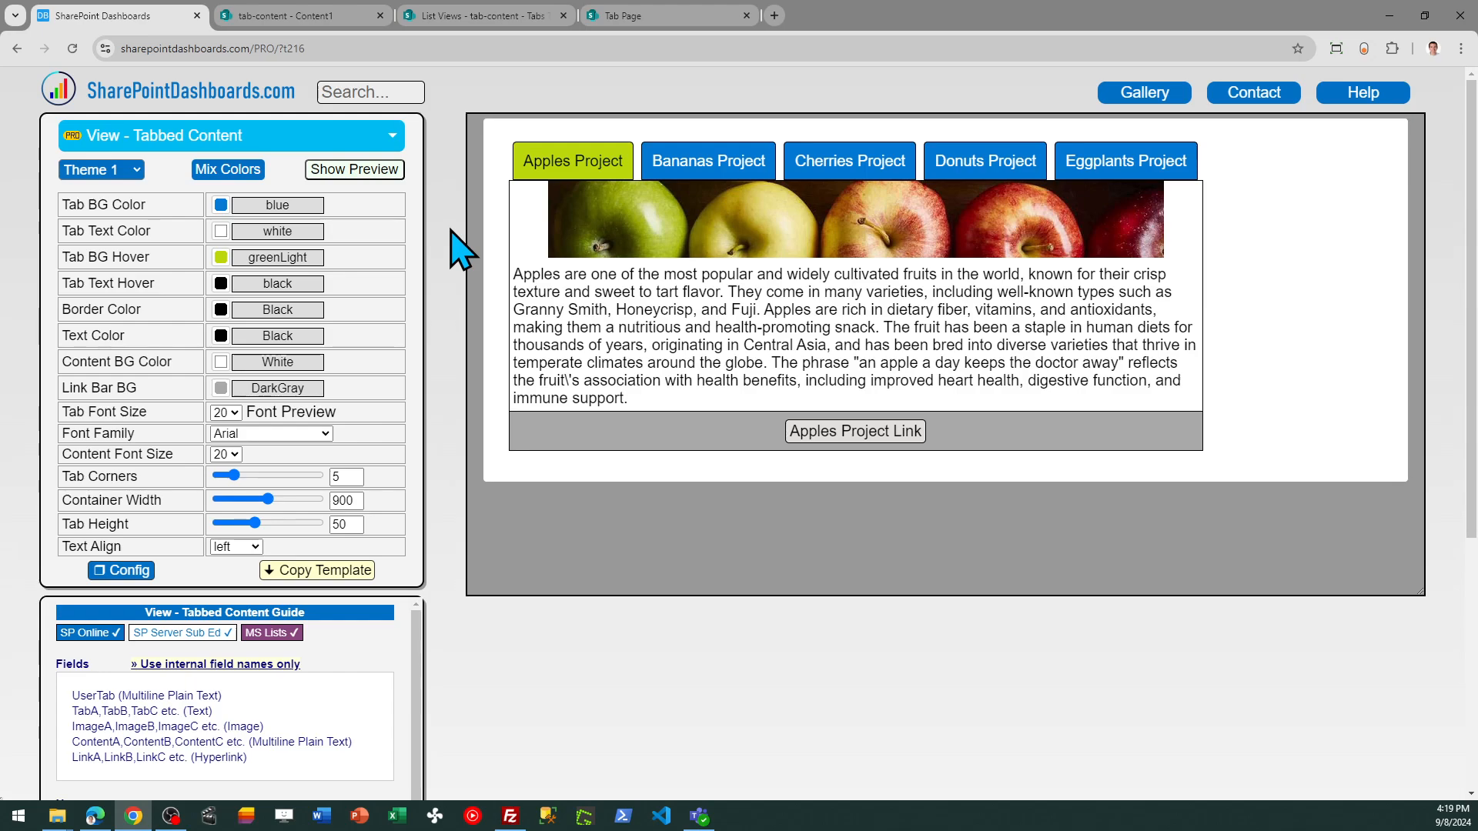
{"action": "mouse_move", "coordinate": [188, 469]}
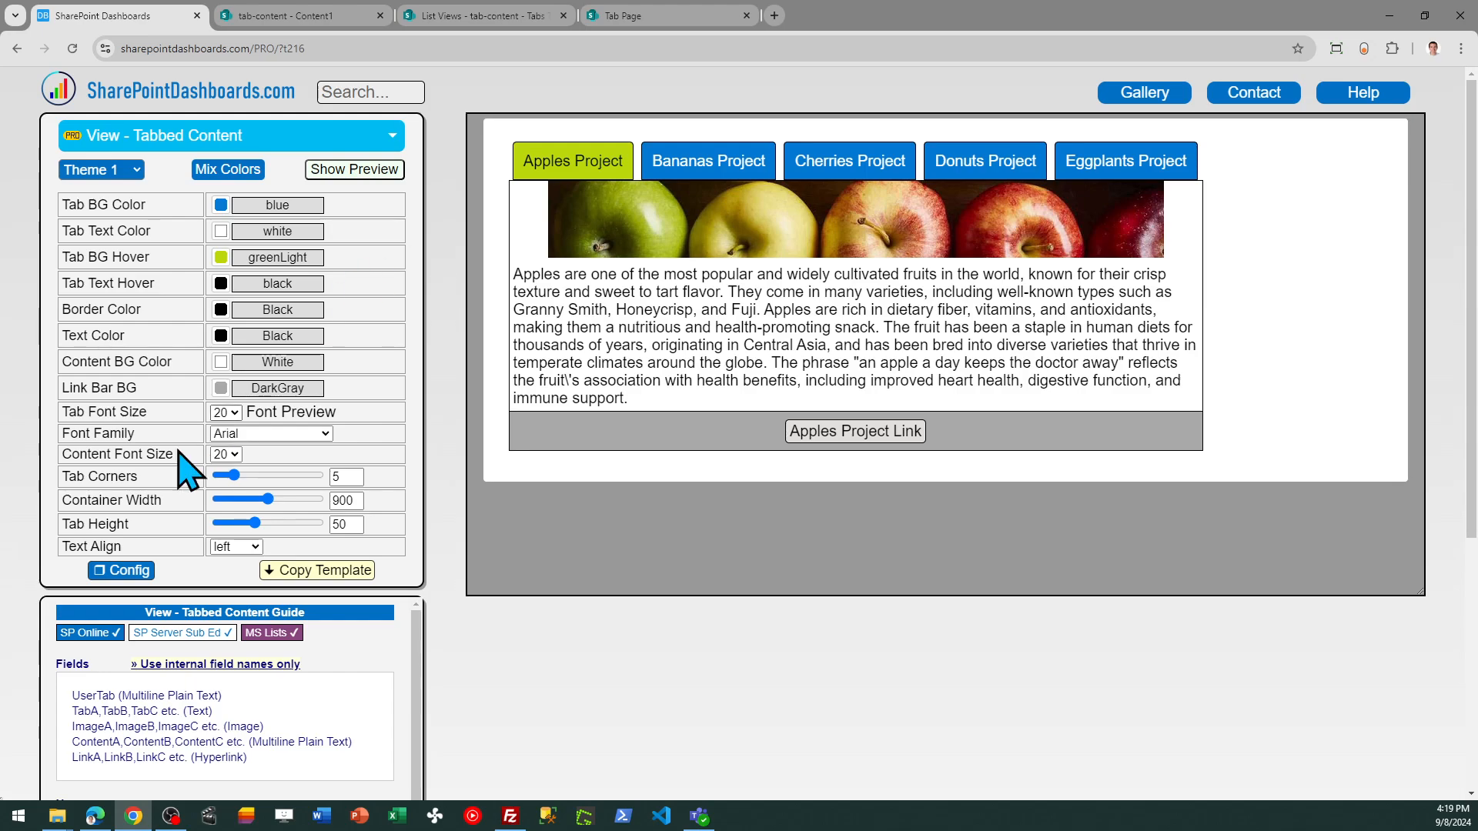